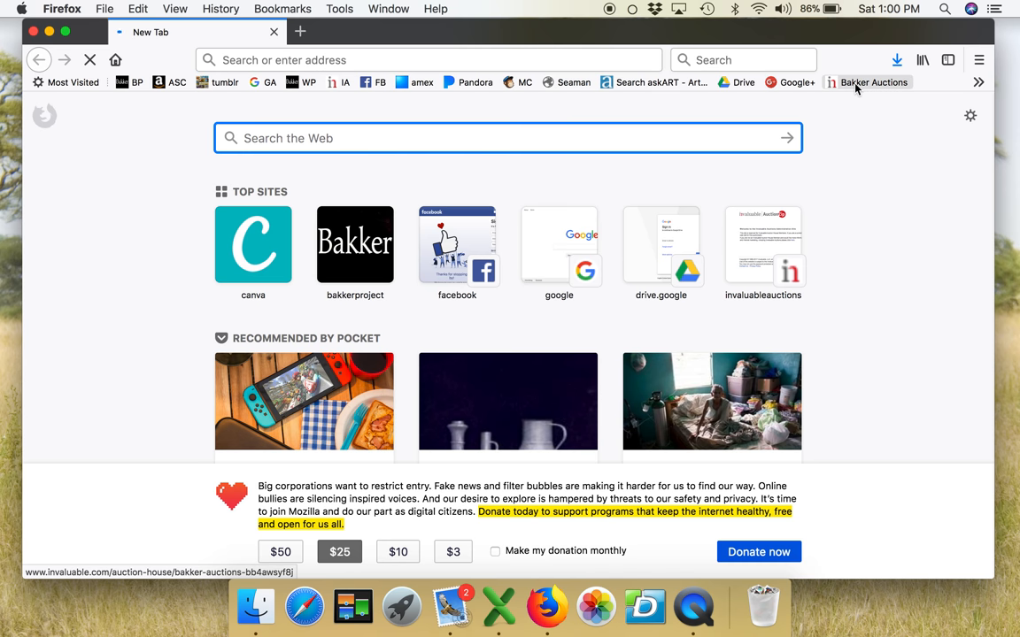
# Step: Go to the Bakker Auctions seller page and reveal the account menu
pyautogui.click(873, 81)
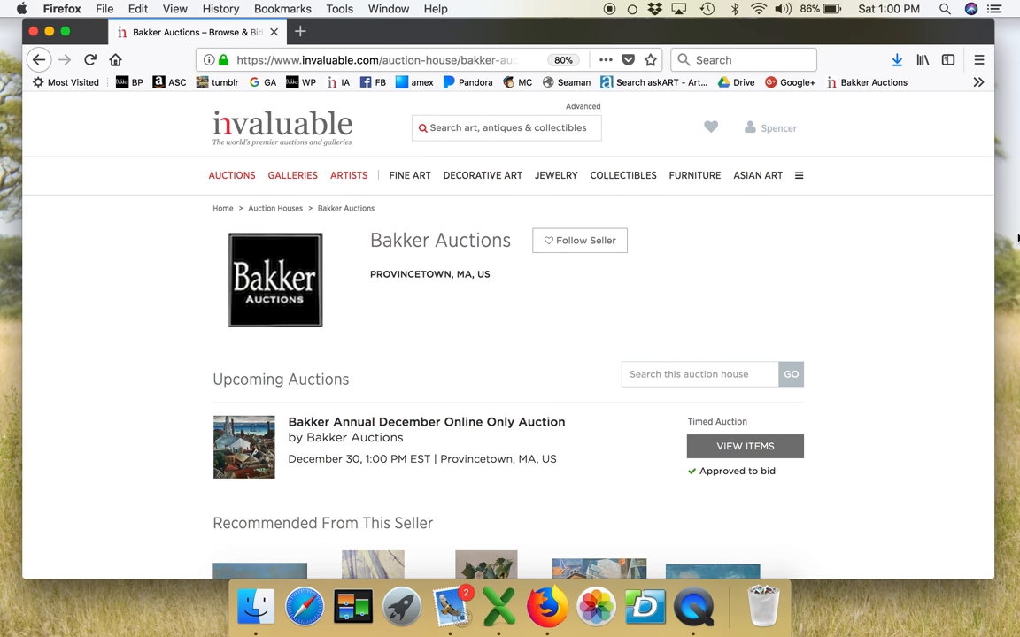
pyautogui.moveTo(763, 241)
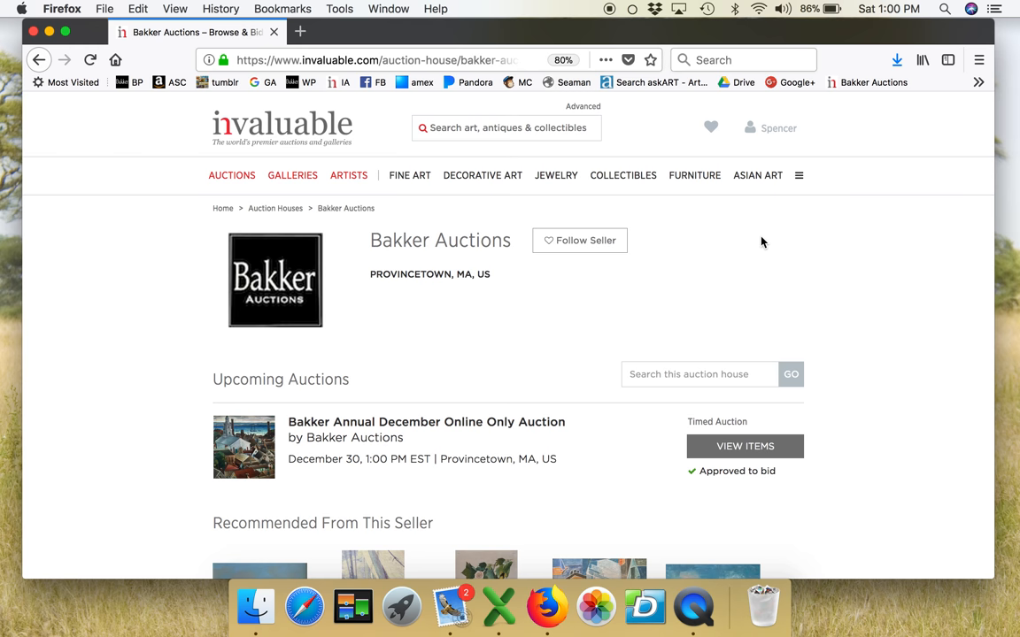
pyautogui.click(777, 127)
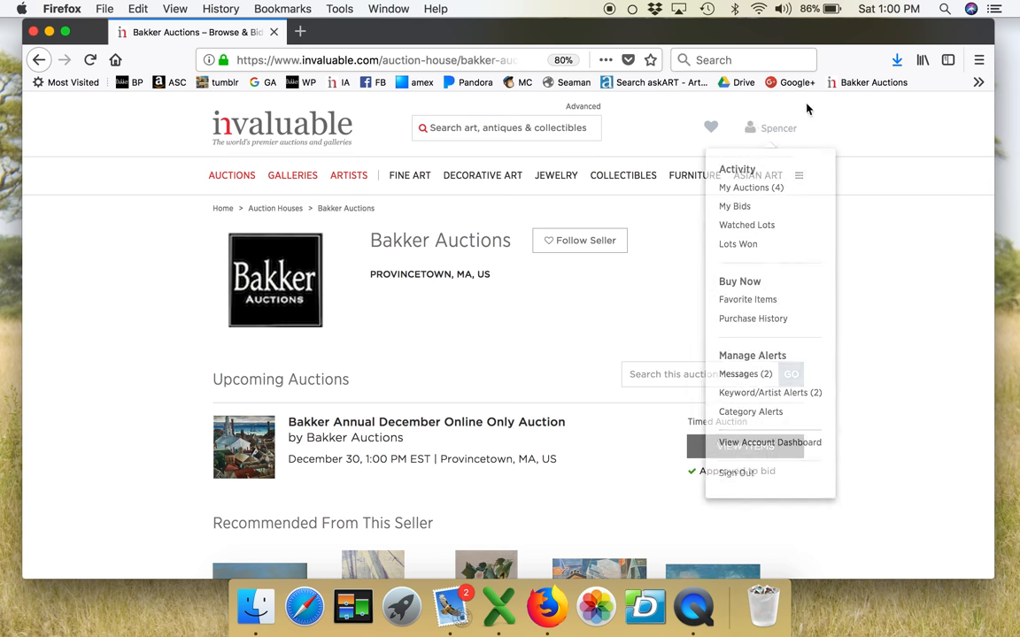
pyautogui.moveTo(790, 149)
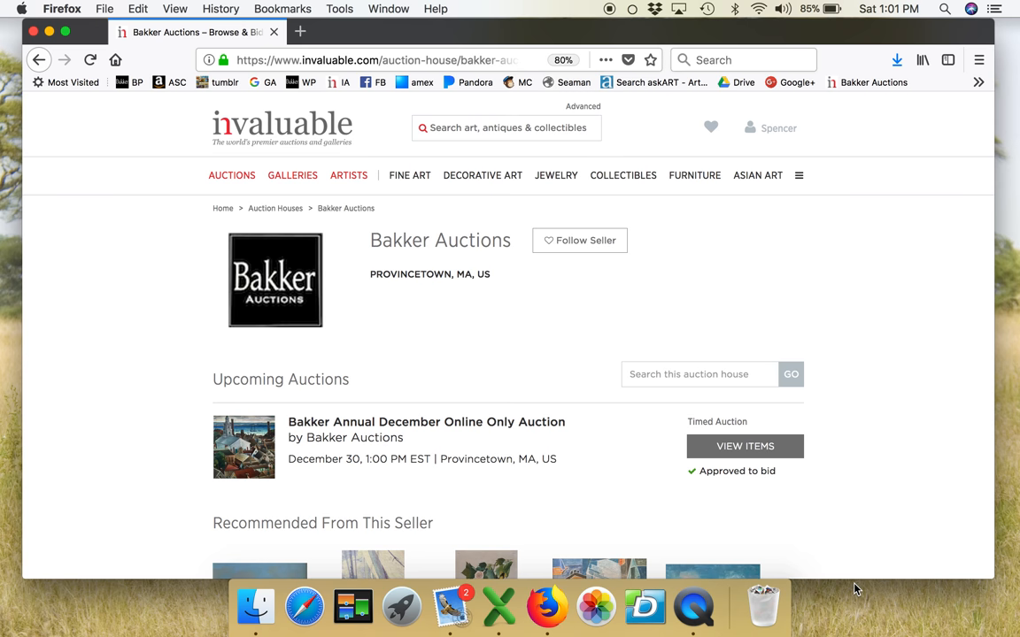
pyautogui.moveTo(485, 569)
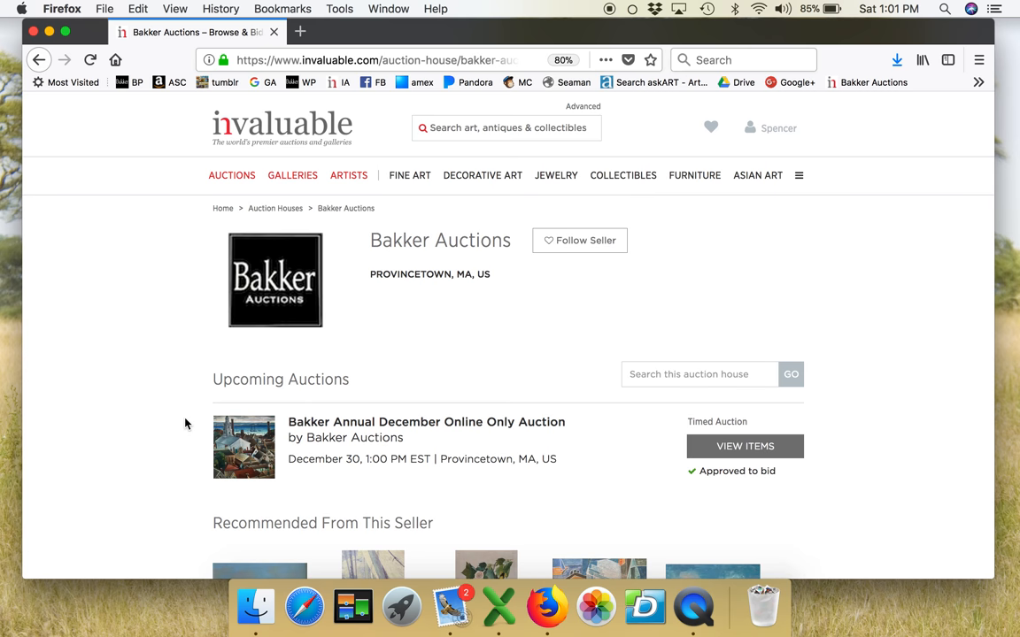
pyautogui.moveTo(113, 276)
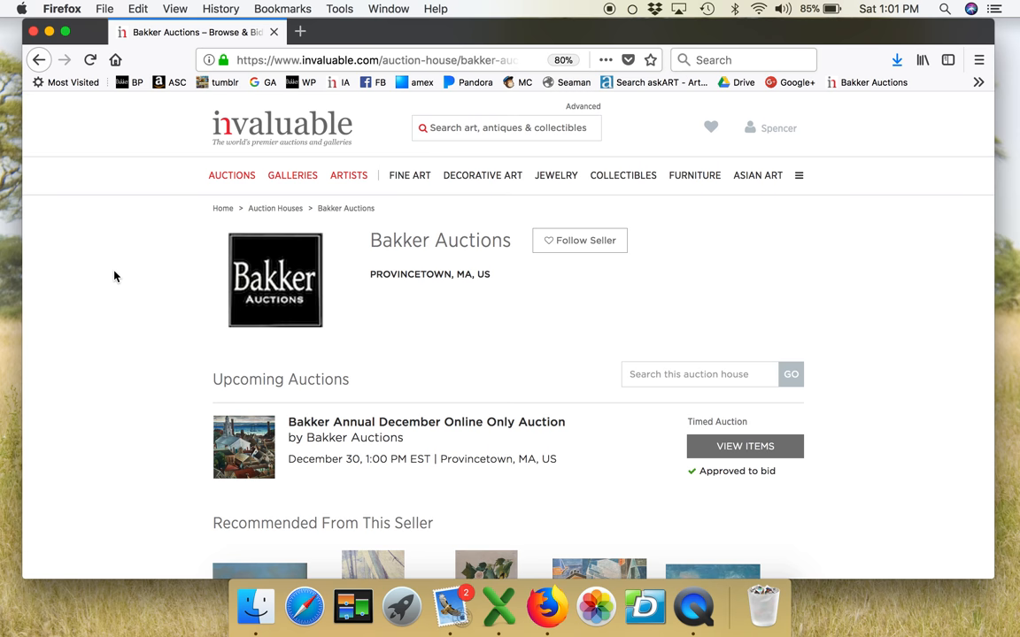
pyautogui.moveTo(662, 283)
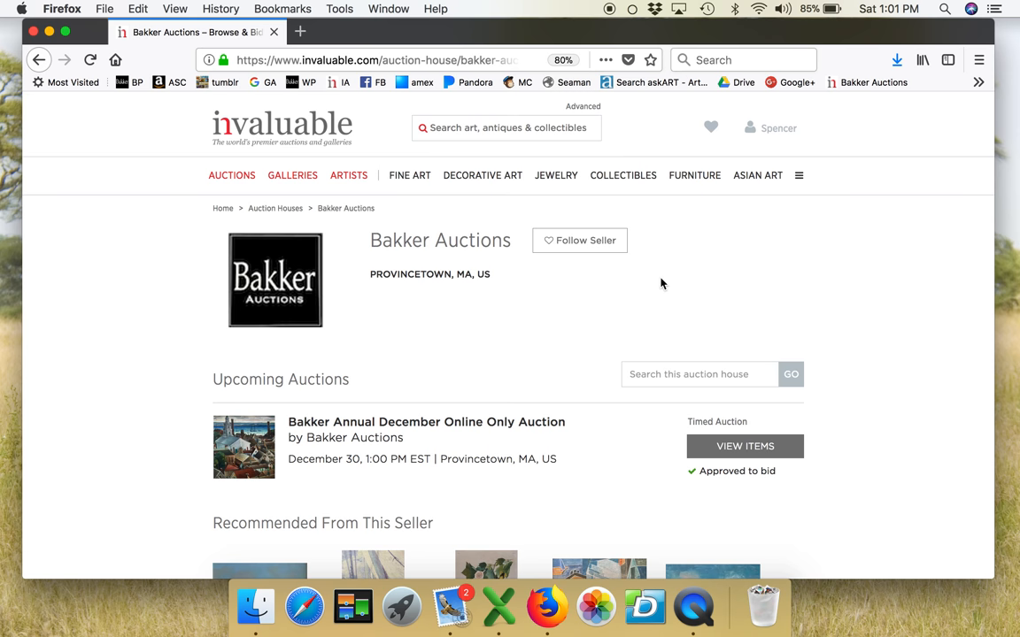
pyautogui.moveTo(517, 425)
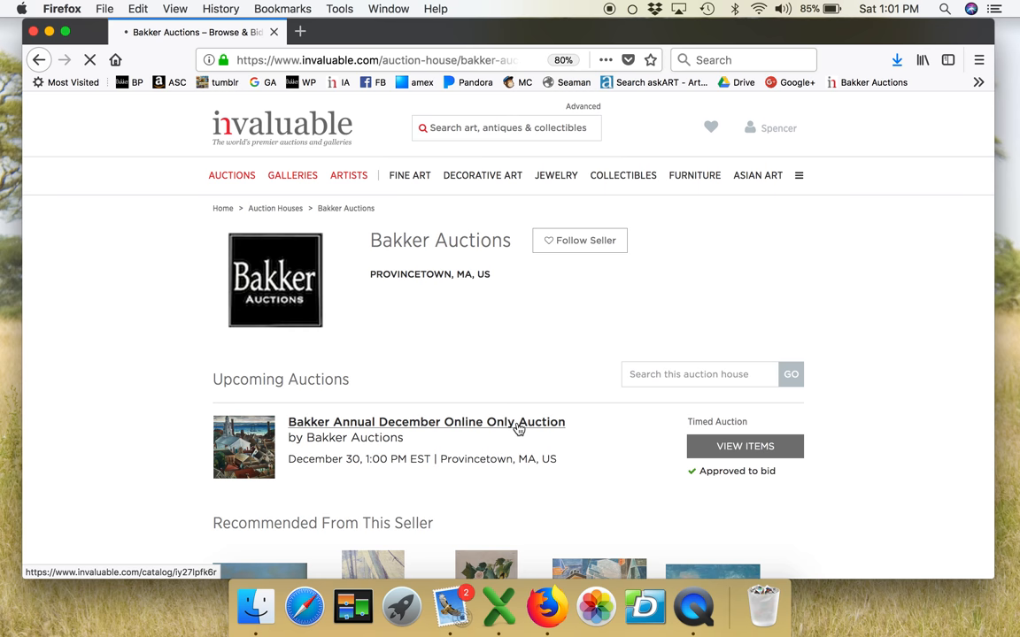
# Step: Open lot 2, Frank Whiteside's 1915 pastel "Sand Dunes", from the Bakker December auction catalog
pyautogui.click(425, 422)
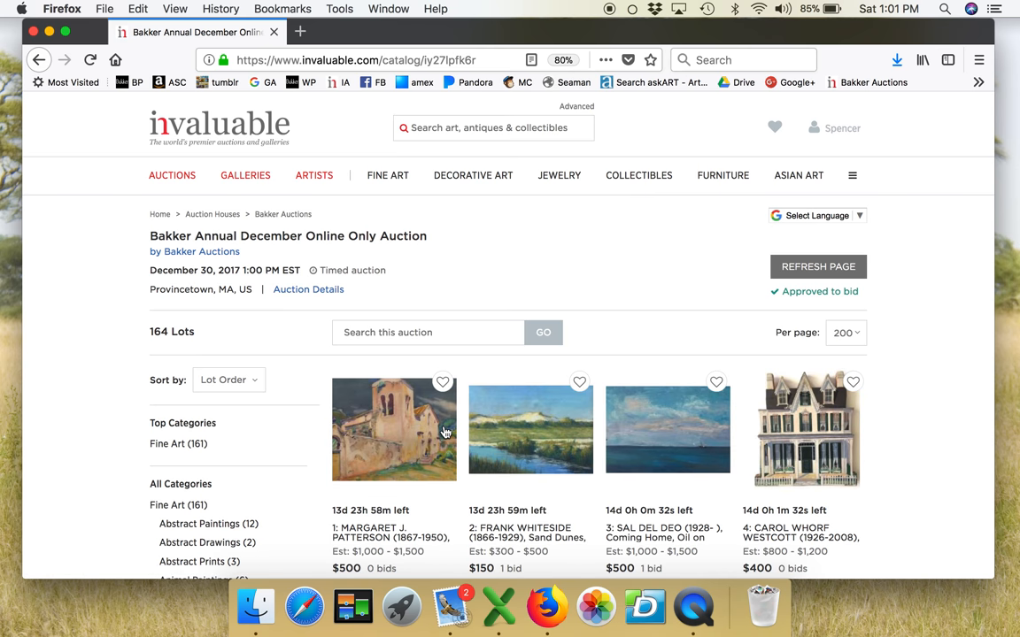
pyautogui.click(531, 430)
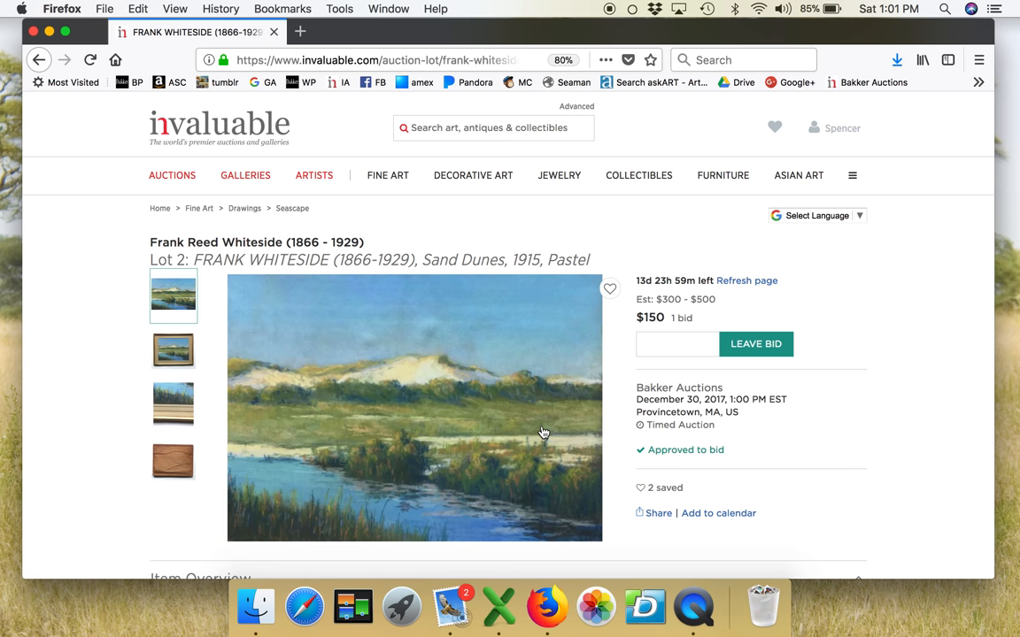
# Step: Enter a bid amount of 160 for the Sand Dunes lot, currently at $150
pyautogui.click(676, 343)
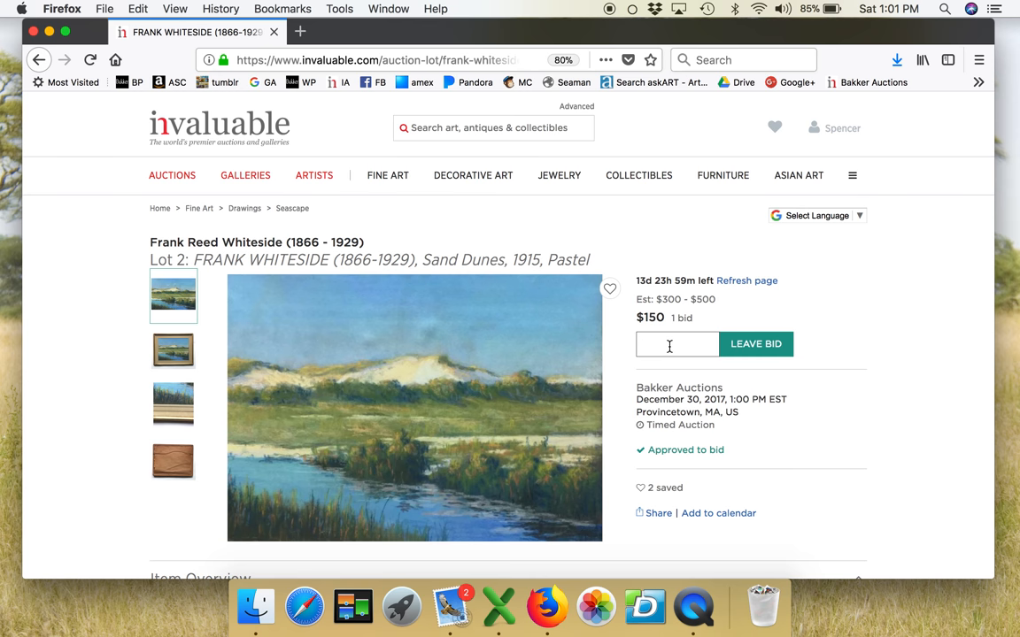
pyautogui.write('200')
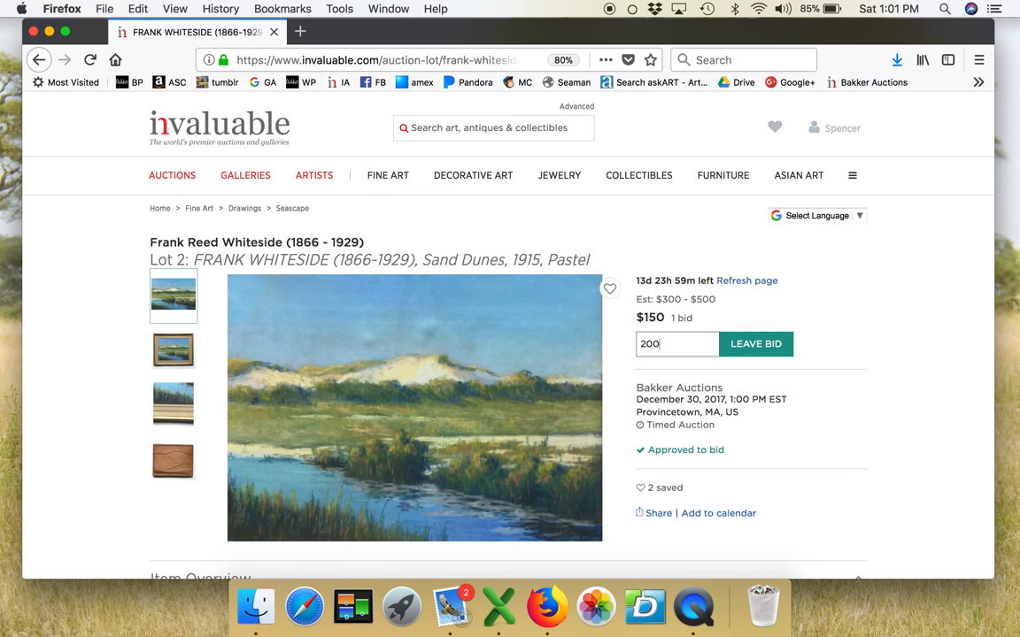
pyautogui.press('Backspace')
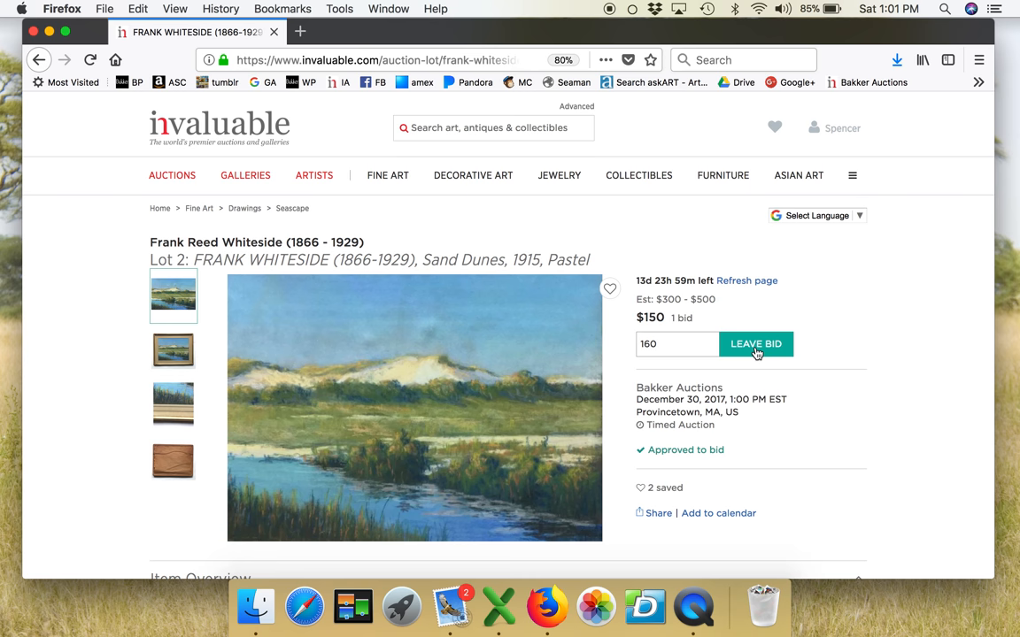
# Step: Review the $160 max bid totaling $200 with $40 premium, declining the Up My Bid suggestion
pyautogui.click(755, 343)
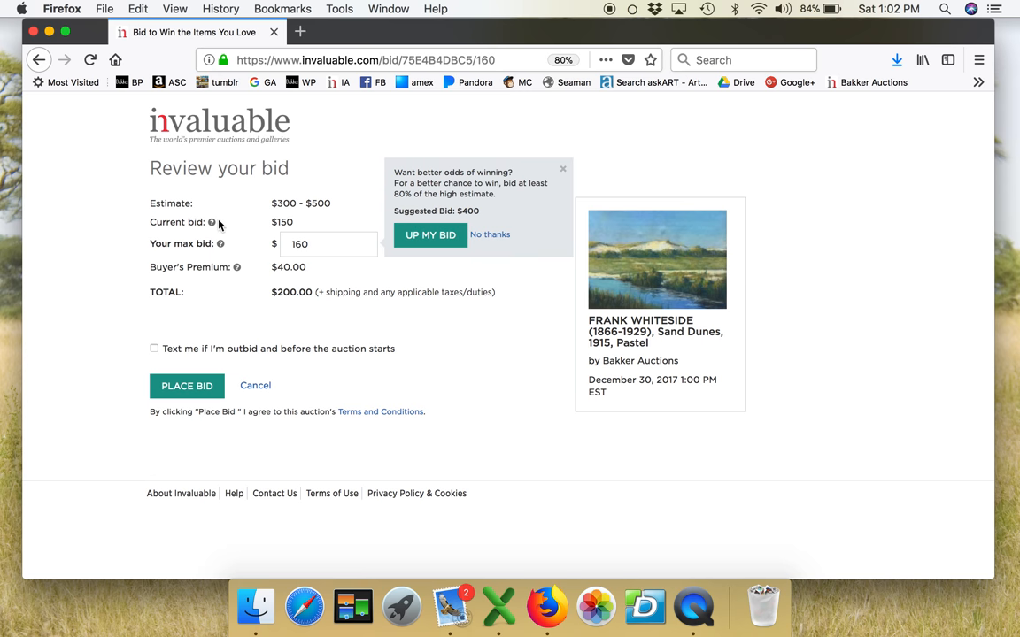
pyautogui.moveTo(216, 248)
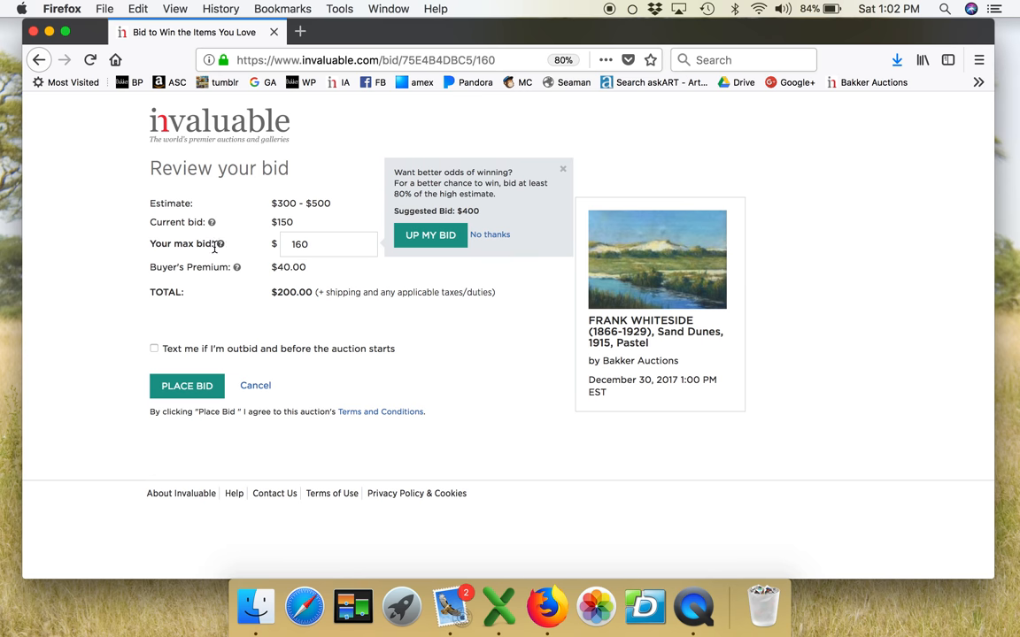
pyautogui.click(329, 244)
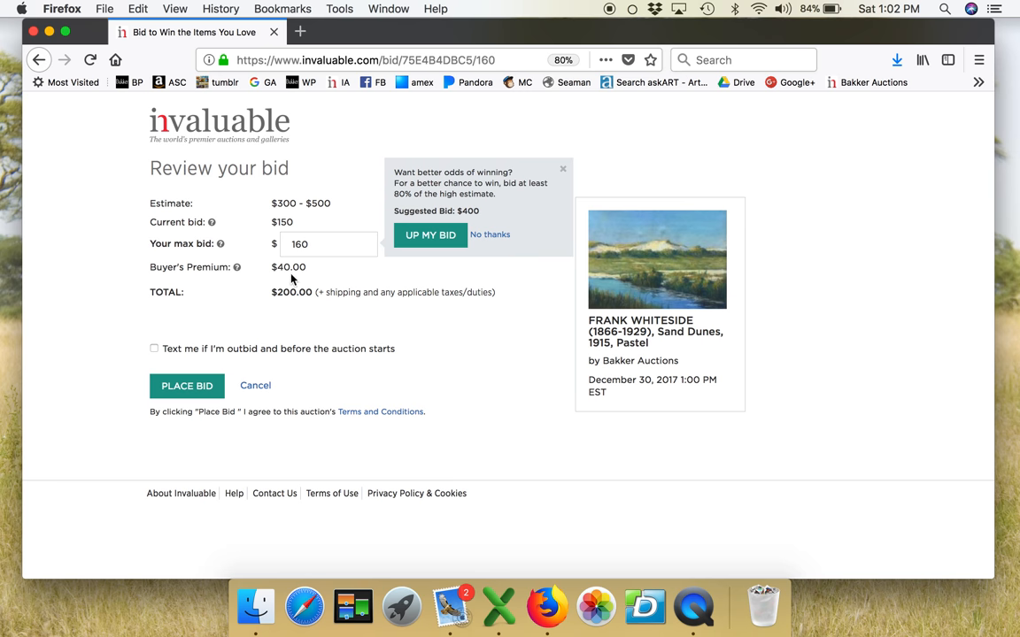
pyautogui.moveTo(343, 318)
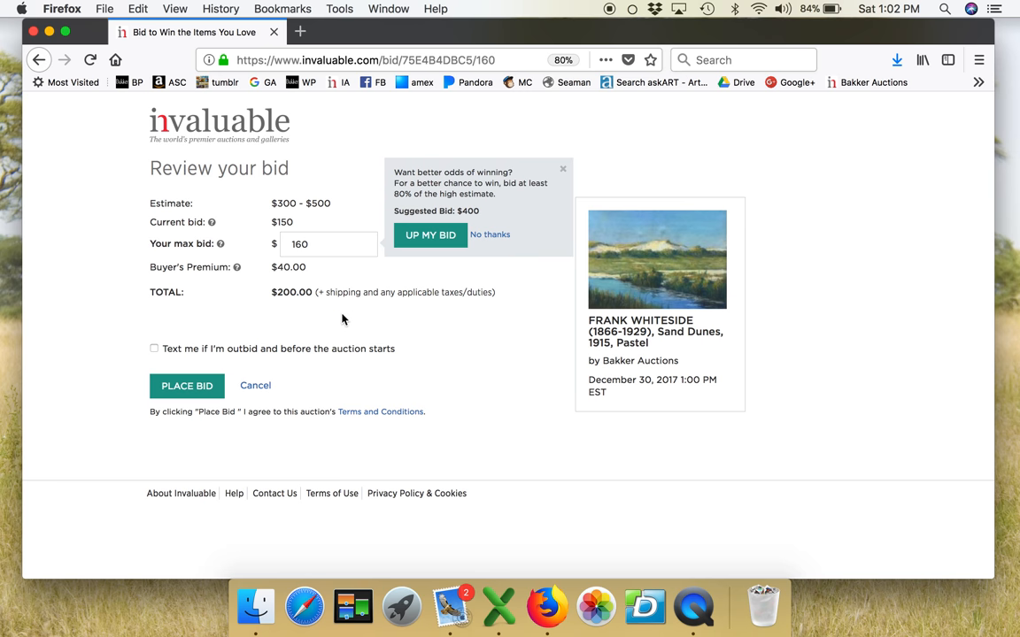
pyautogui.moveTo(351, 315)
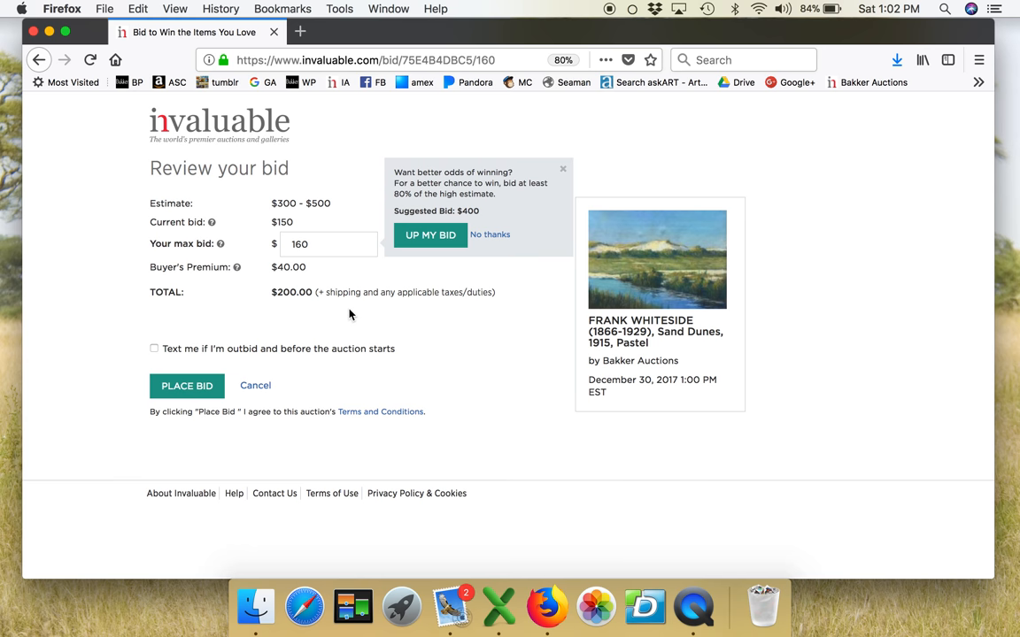
pyautogui.moveTo(343, 308)
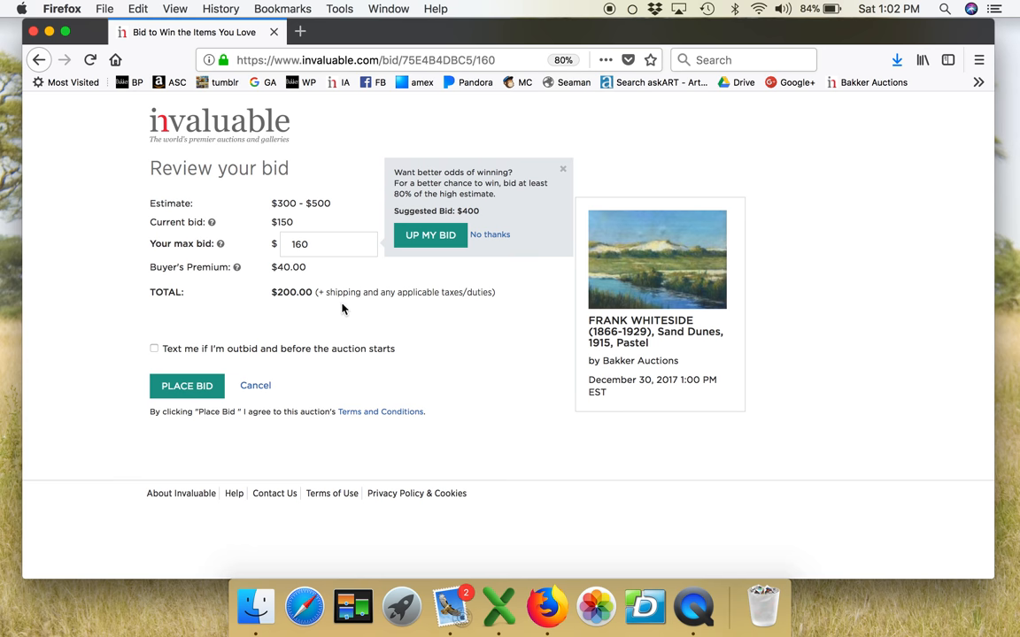
pyautogui.moveTo(434, 296)
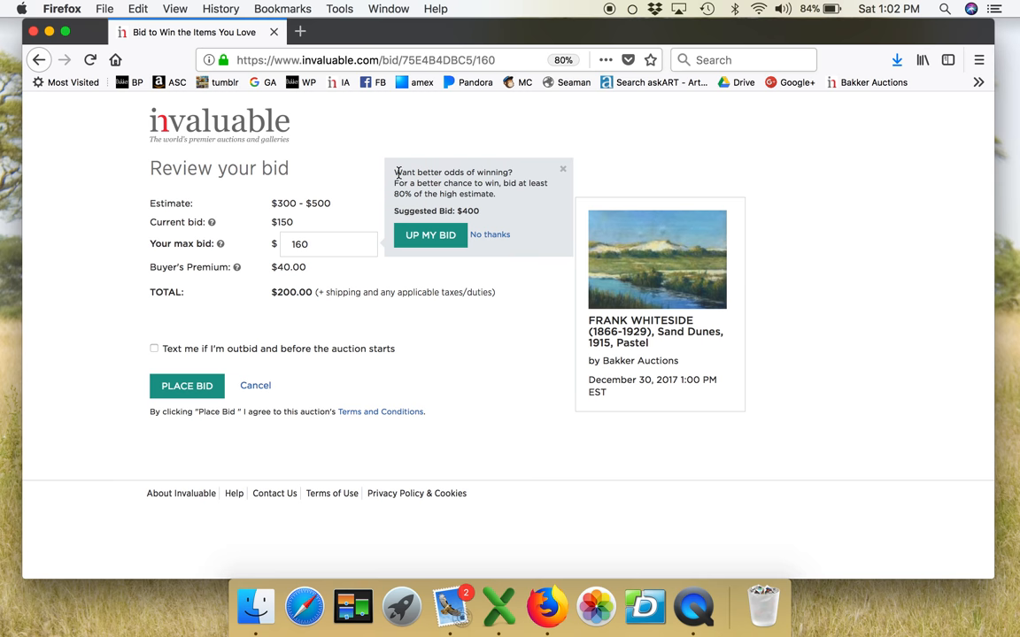
pyautogui.moveTo(446, 255)
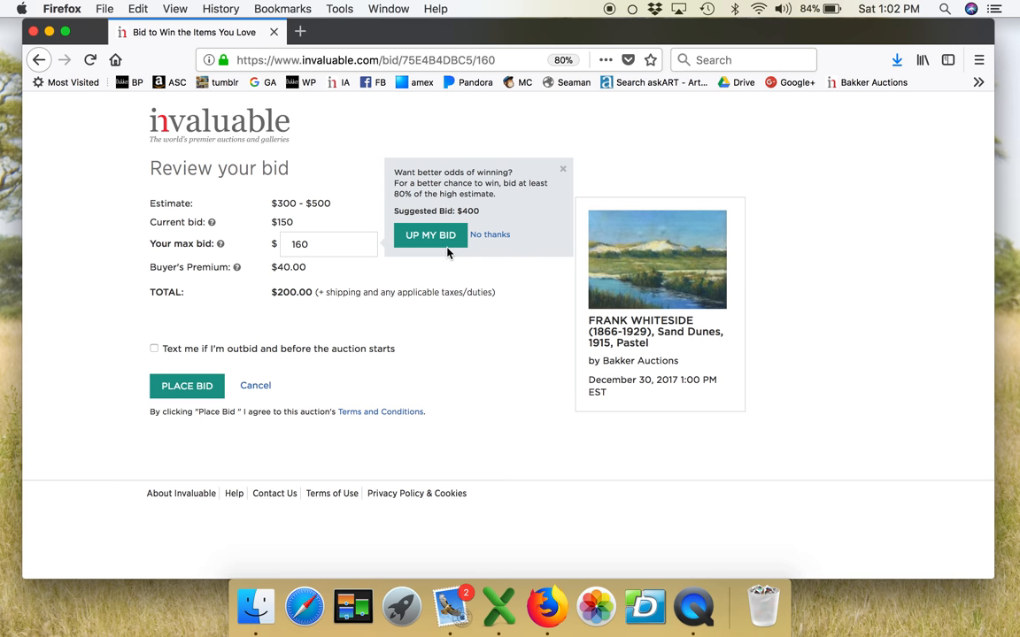
pyautogui.click(488, 234)
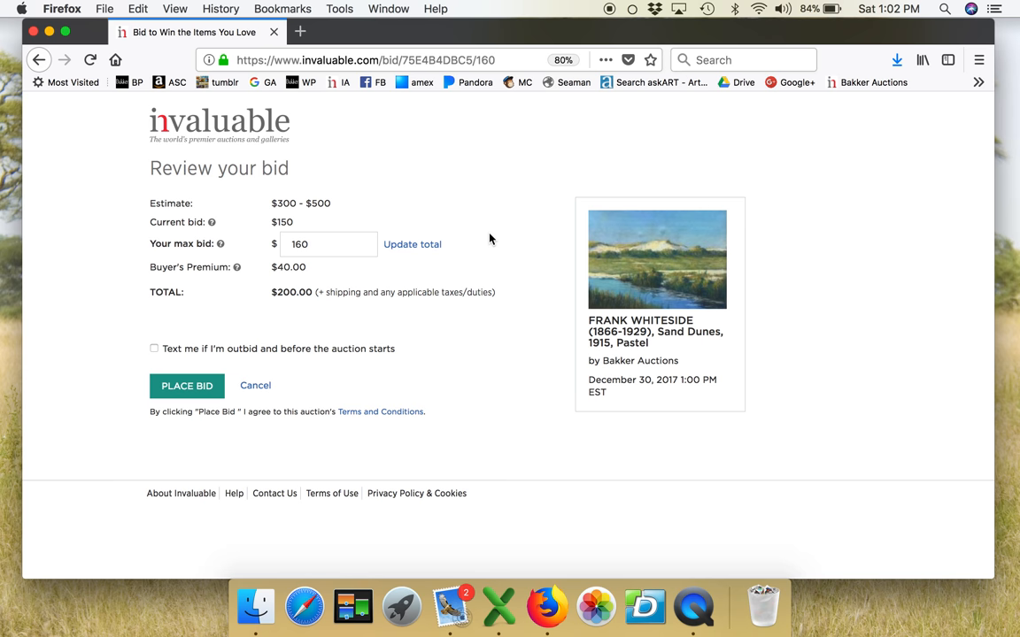
pyautogui.moveTo(120, 396)
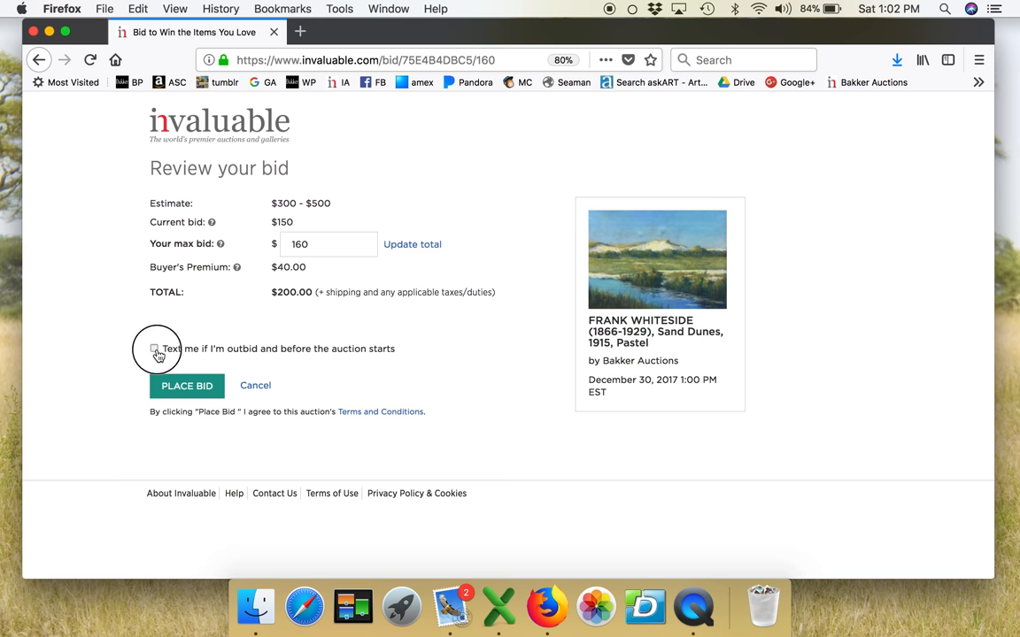
# Step: Opt in to US text alerts with phone 508 and place the $160 bid, which is reported outbid
pyautogui.click(154, 347)
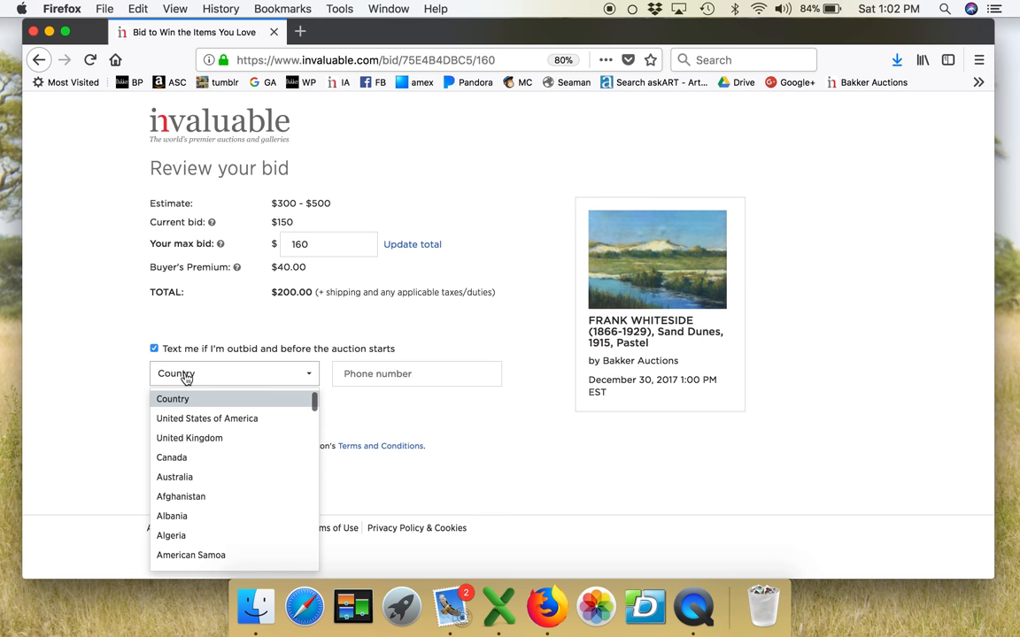
pyautogui.click(205, 417)
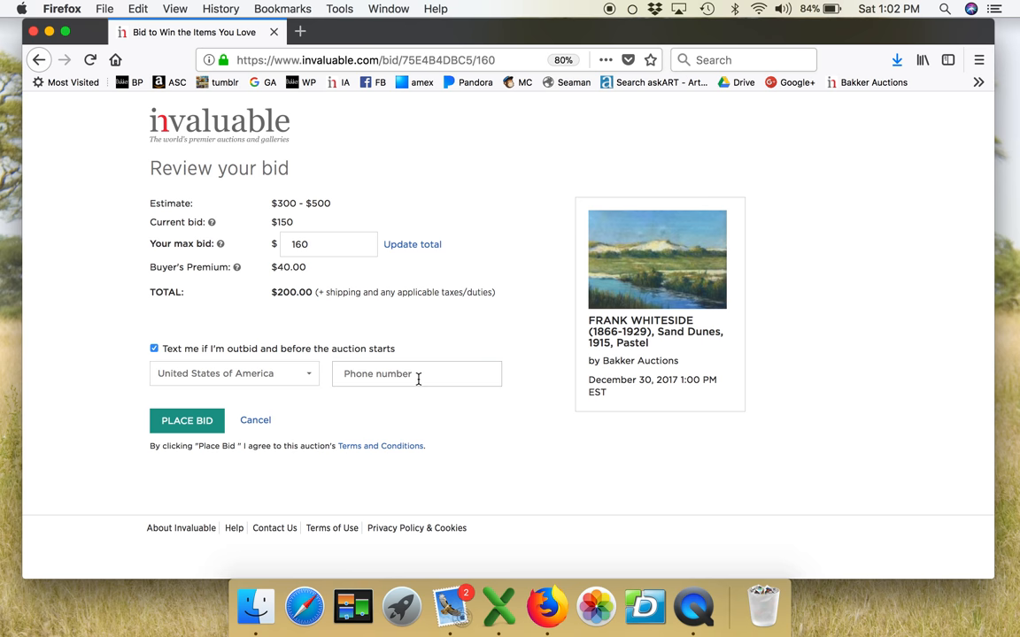
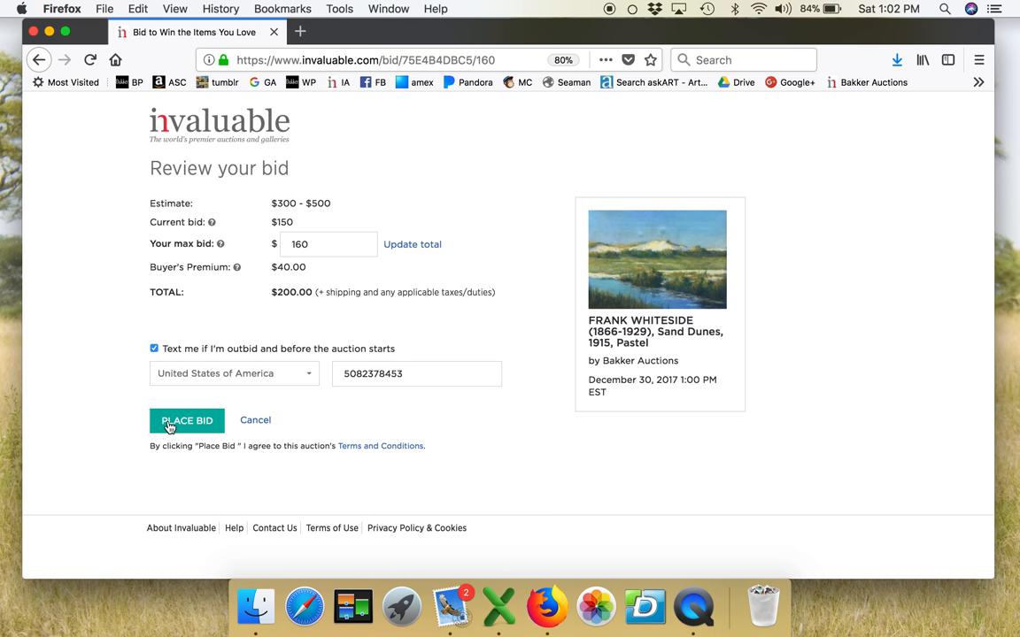
pyautogui.click(188, 421)
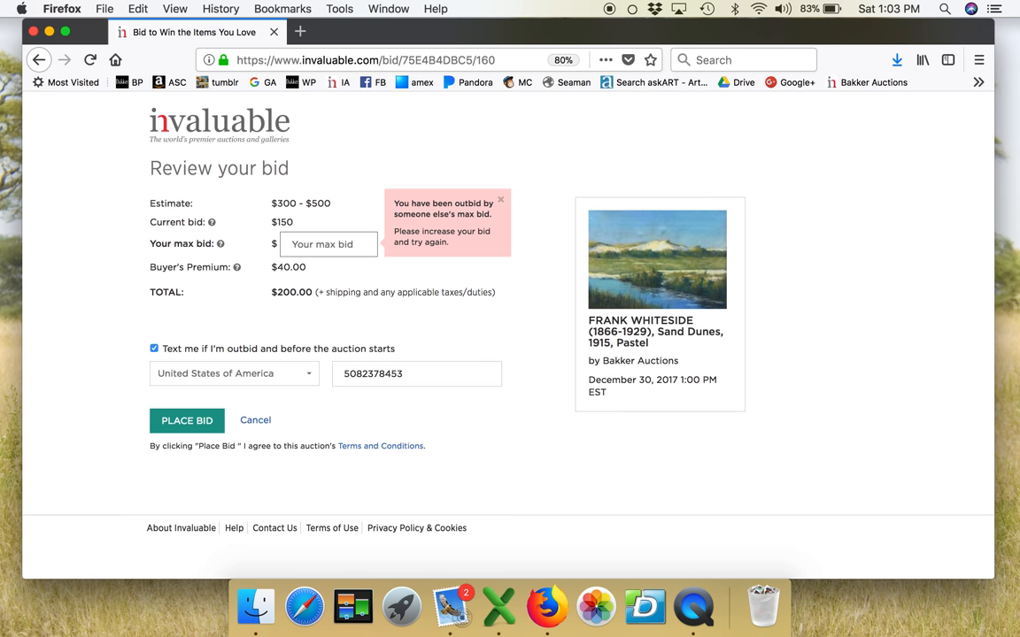
# Step: Raise the max bid to $200 and update the total to $250 with a $50 premium
pyautogui.write('200')
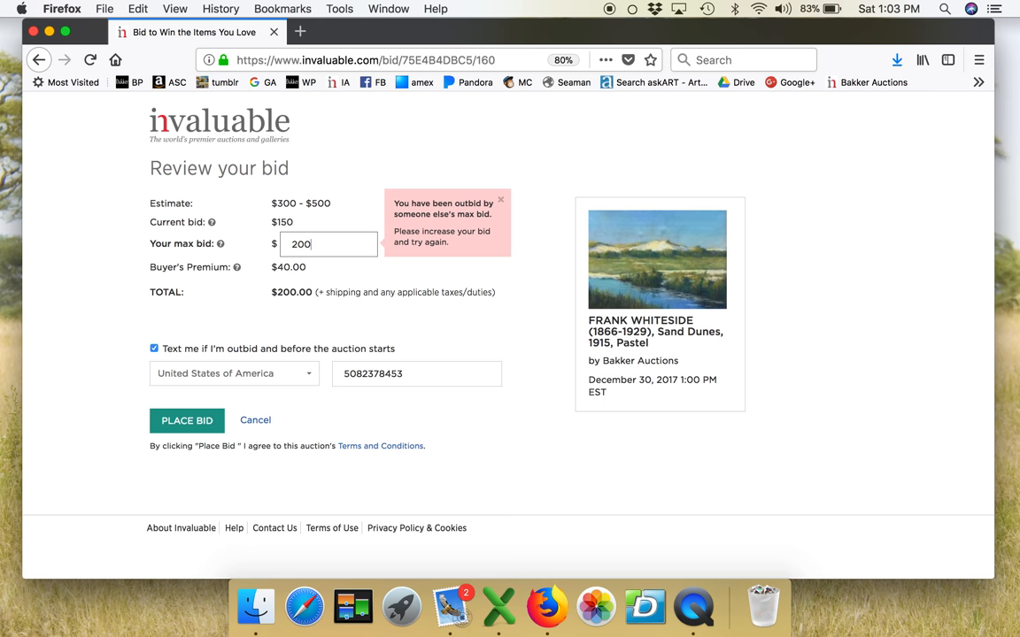
pyautogui.moveTo(462, 255)
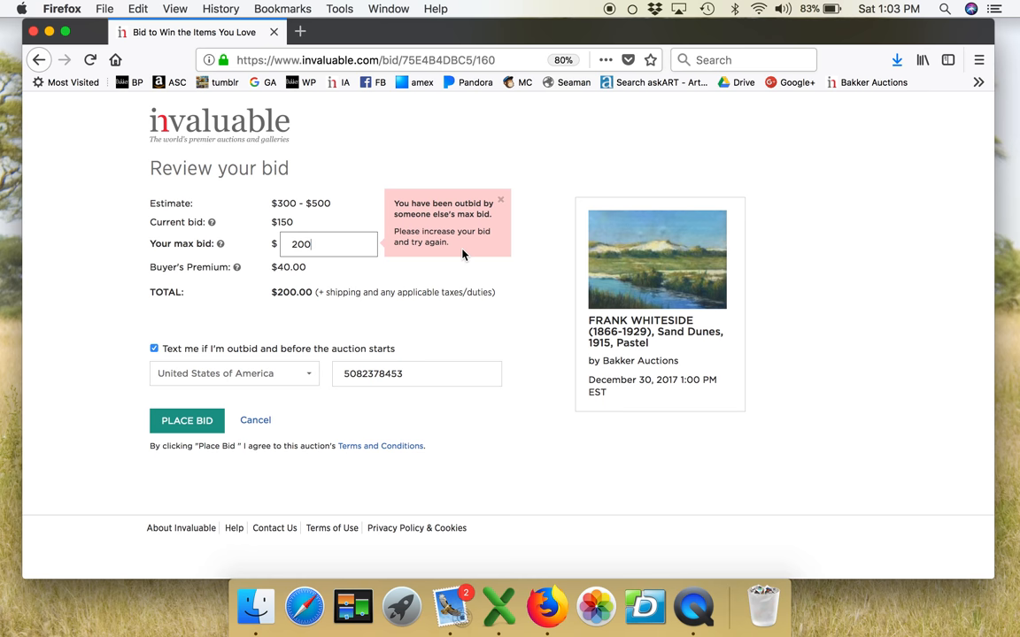
pyautogui.click(501, 202)
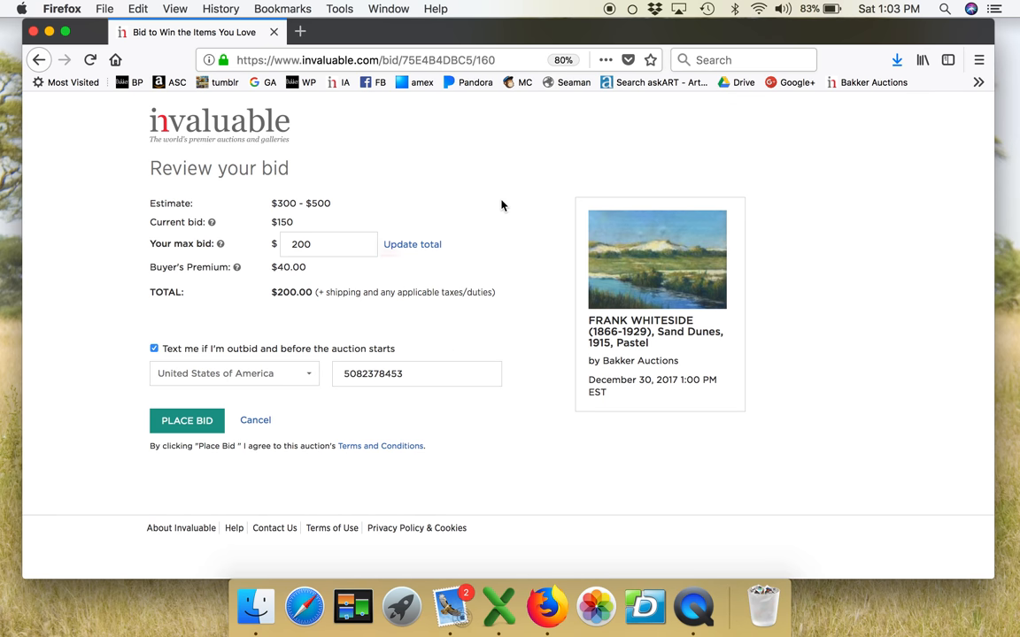
pyautogui.click(410, 244)
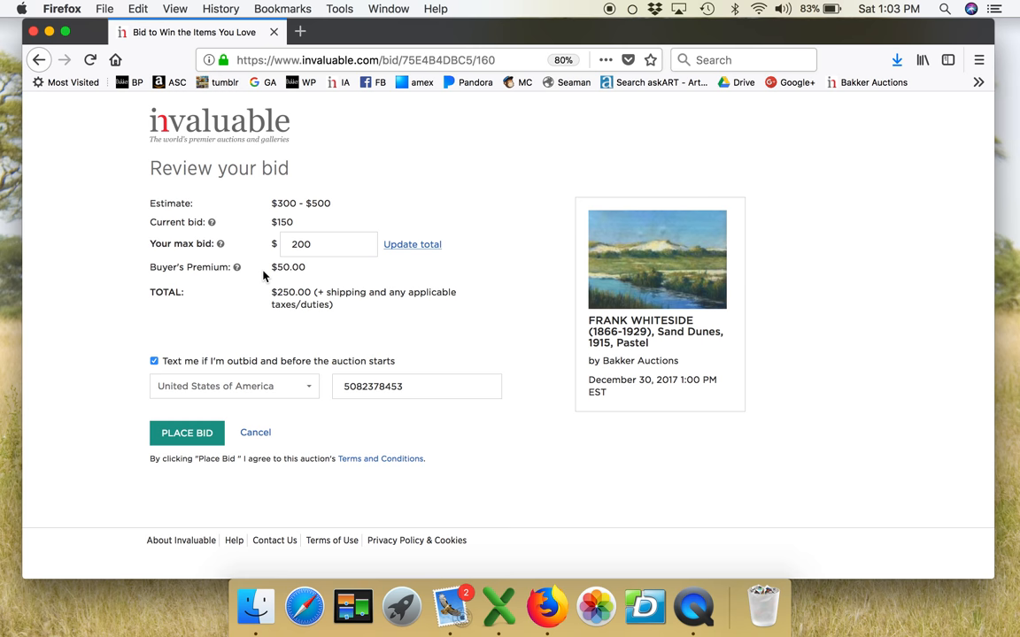
pyautogui.moveTo(301, 283)
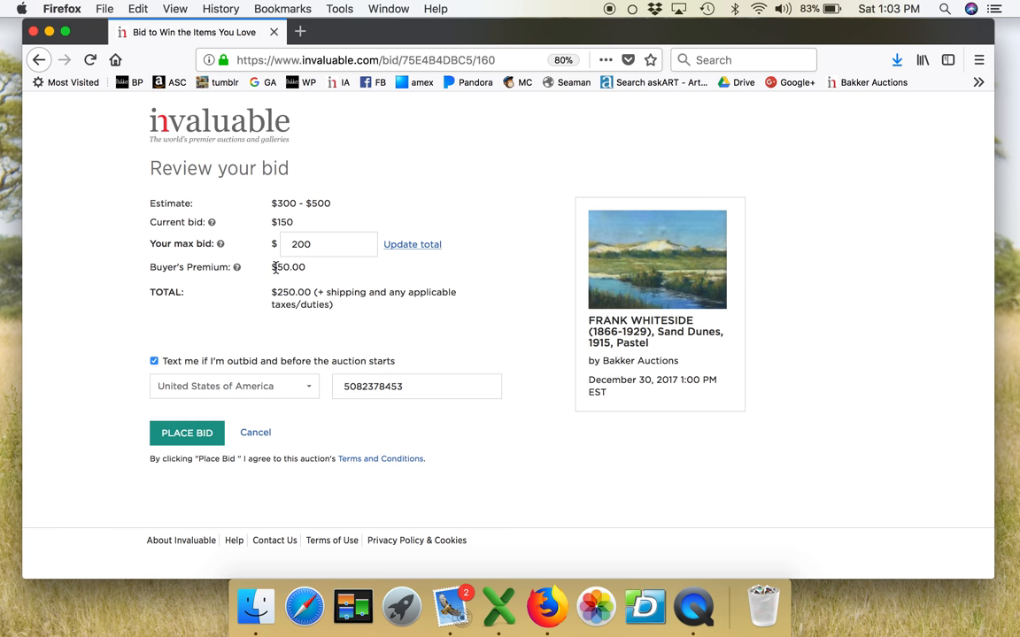
pyautogui.moveTo(345, 336)
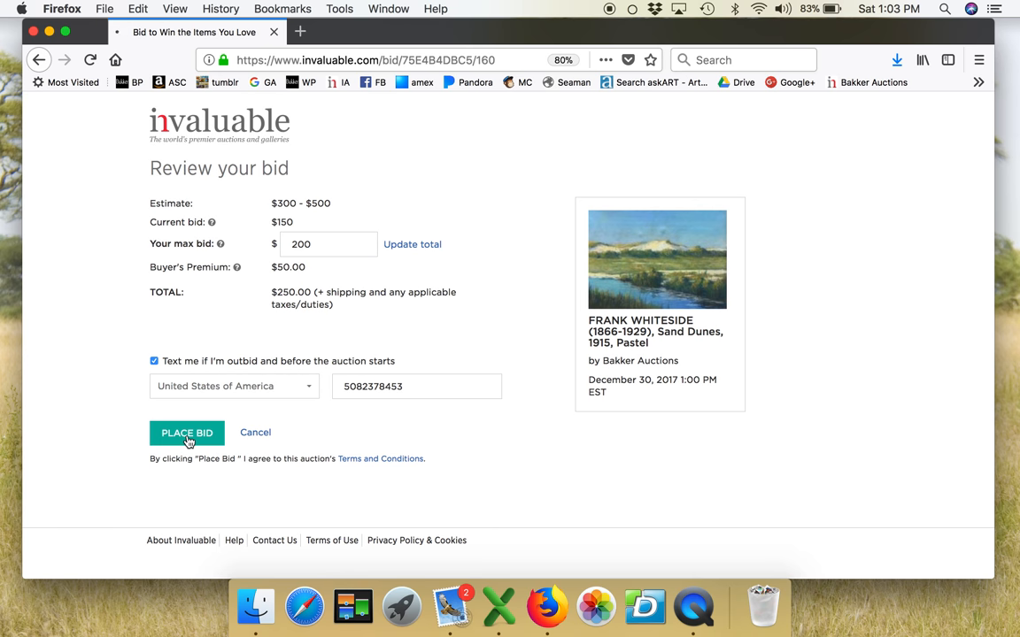
# Step: Place the $200 max bid, leaving Sand Dunes at $170 after 3 bids
pyautogui.click(188, 432)
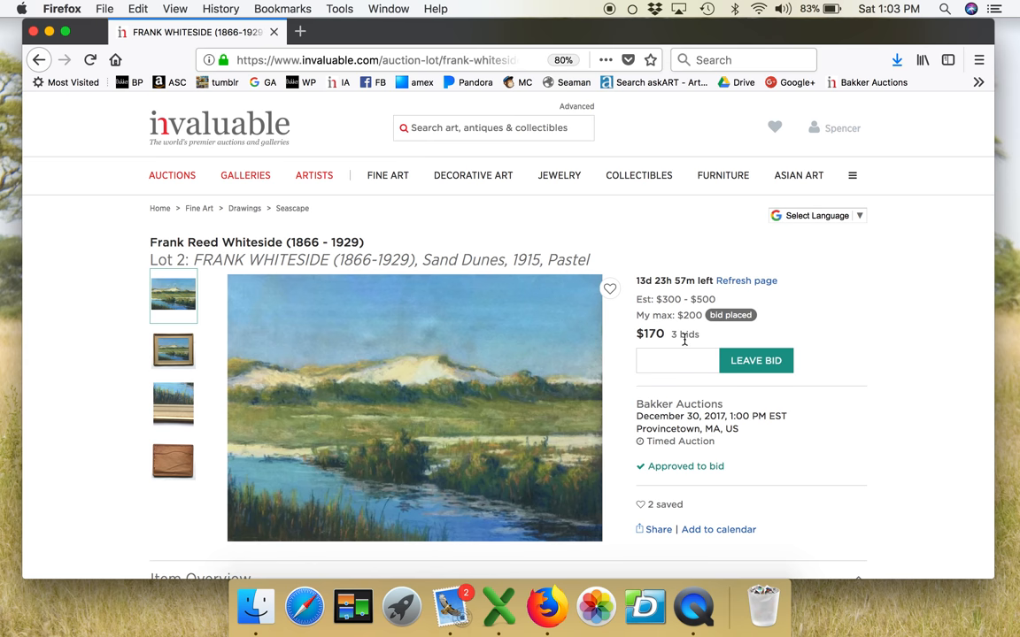
pyautogui.moveTo(656, 326)
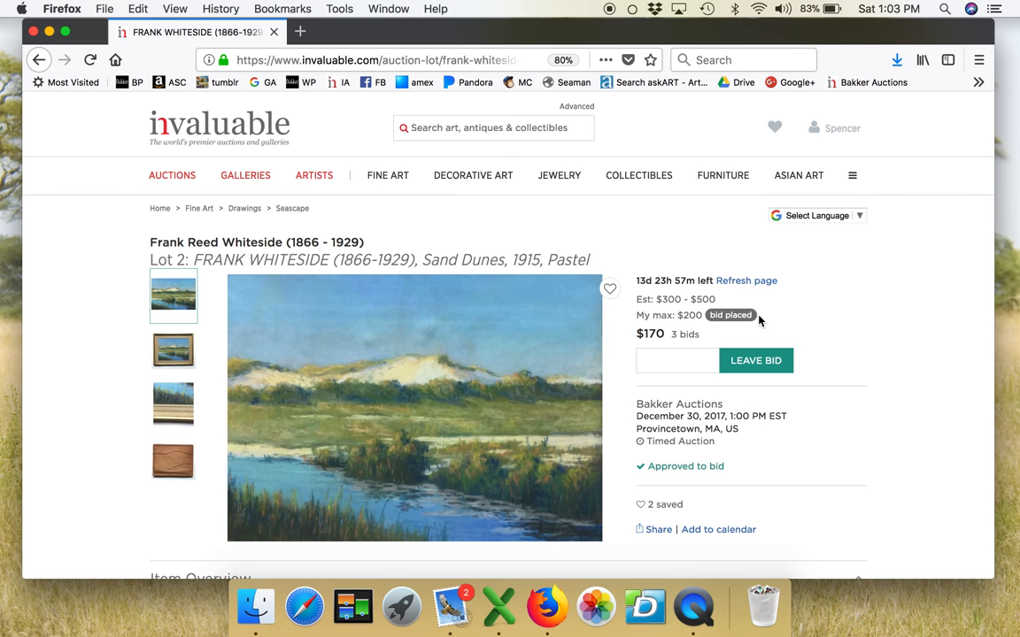
pyautogui.moveTo(623, 343)
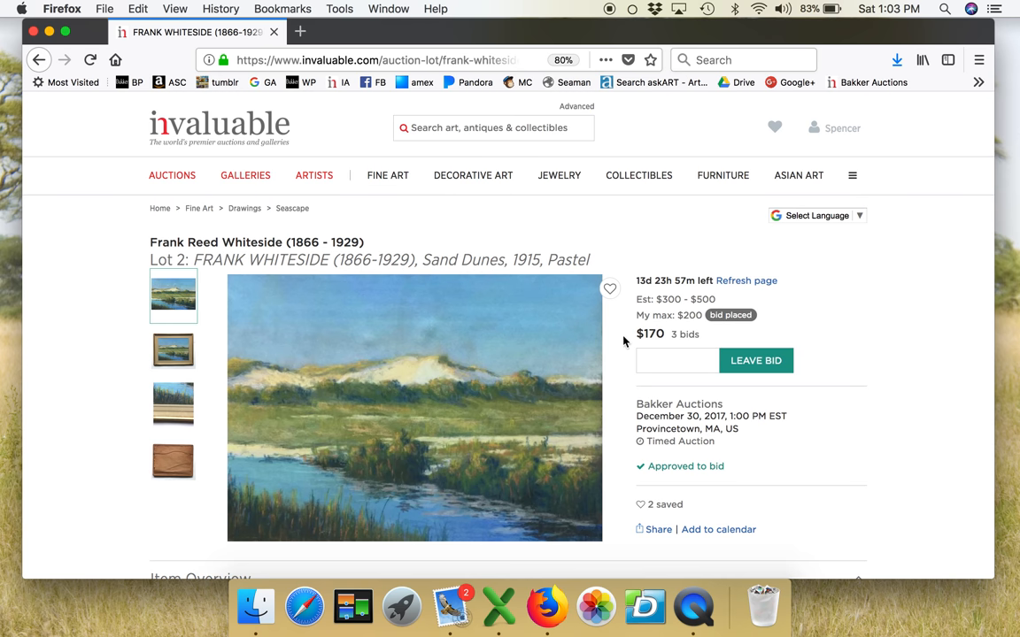
pyautogui.moveTo(701, 327)
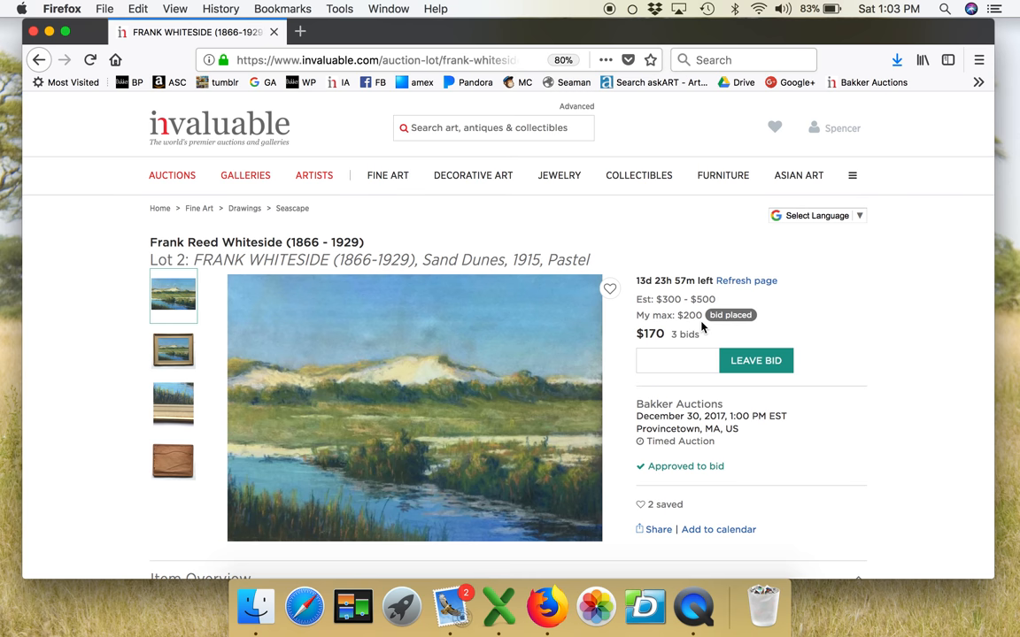
# Step: Check My Bids, which lists Sand Dunes as high bidder at the $200 max
pyautogui.click(851, 175)
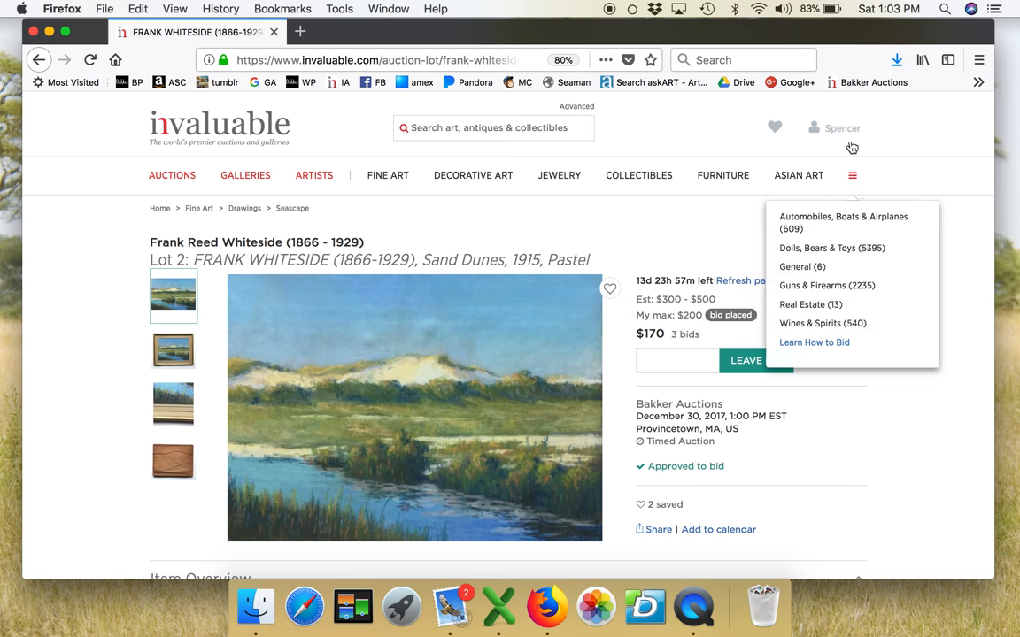
pyautogui.click(843, 127)
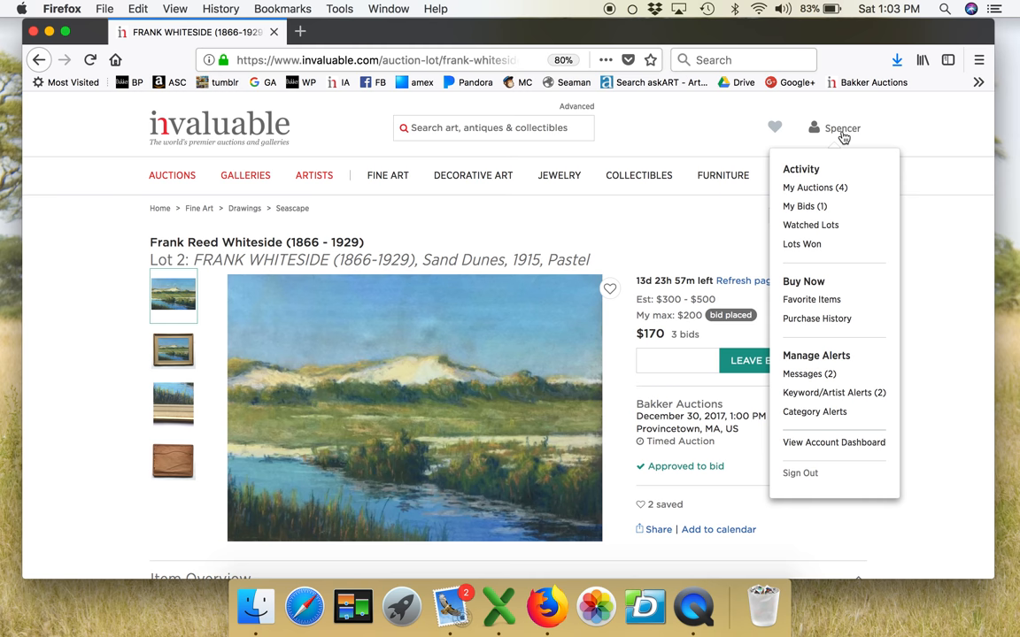
pyautogui.click(798, 205)
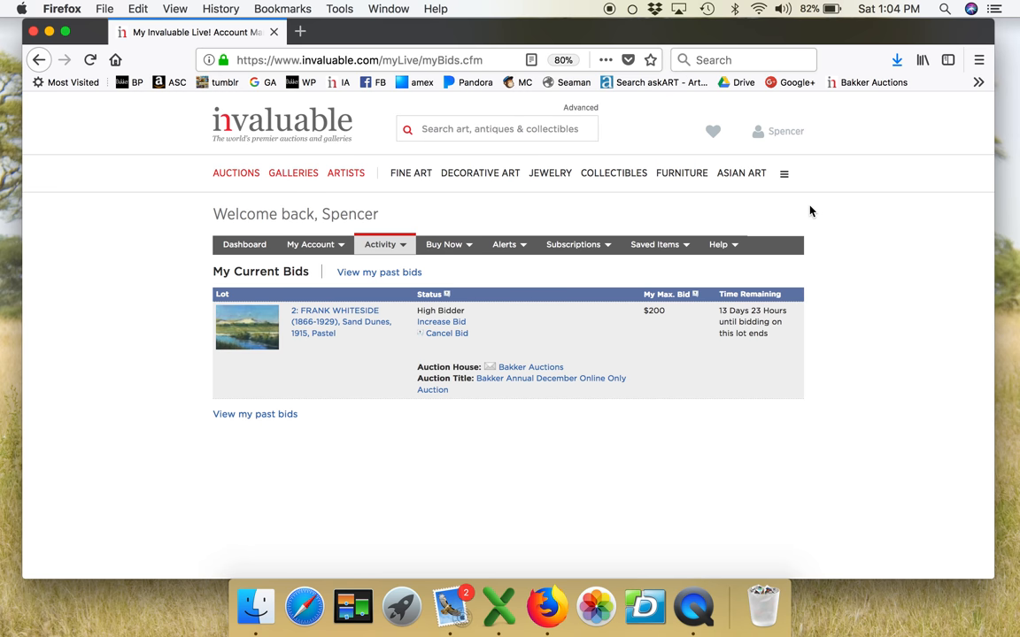
pyautogui.moveTo(503, 344)
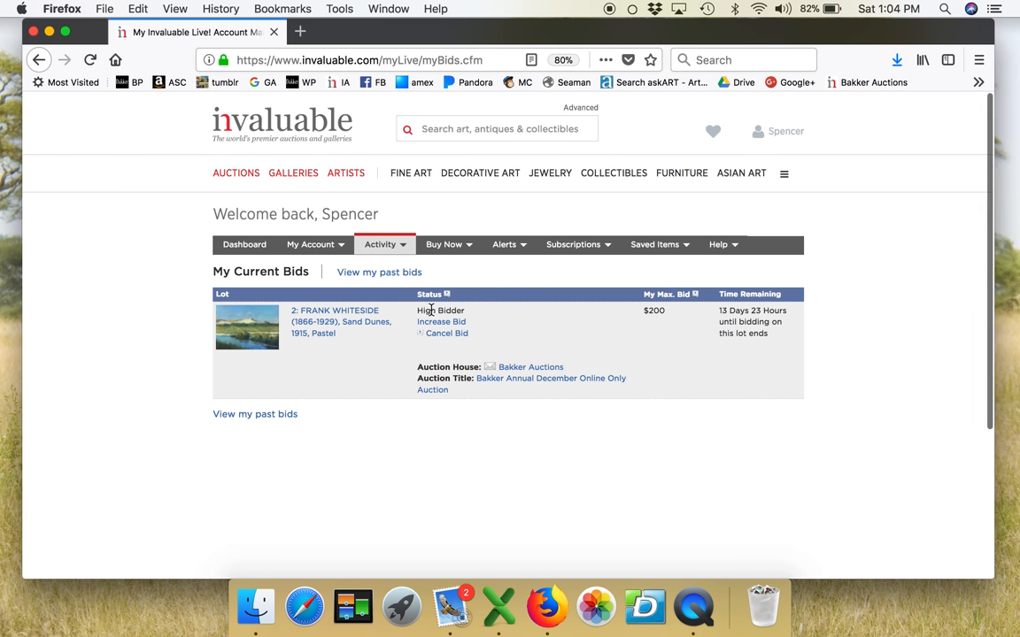
pyautogui.moveTo(644, 320)
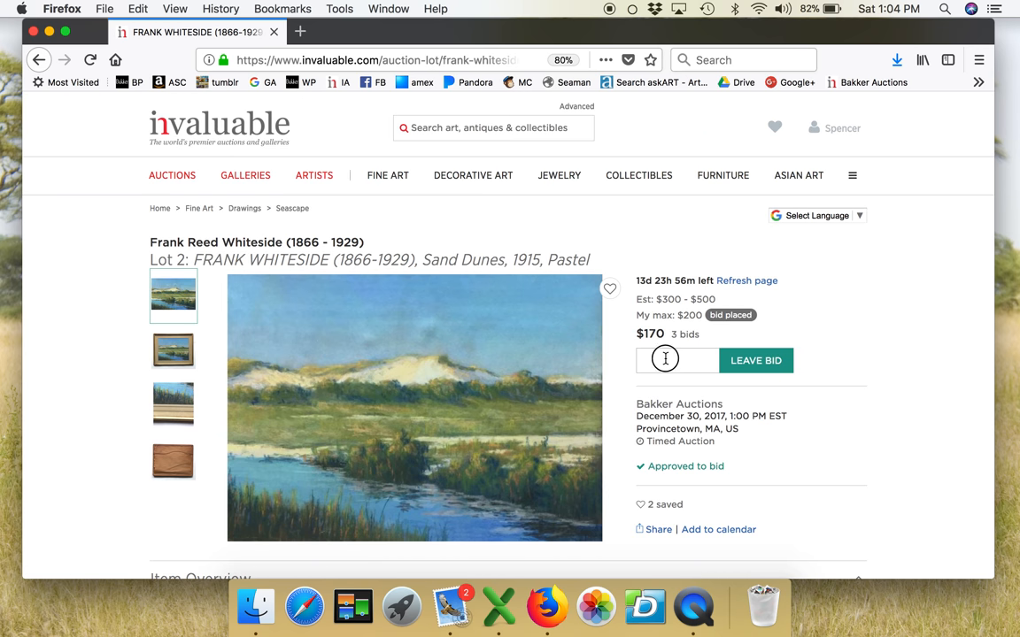
# Step: Back on the lot page, leave a new $500 bid for review
pyautogui.click(676, 361)
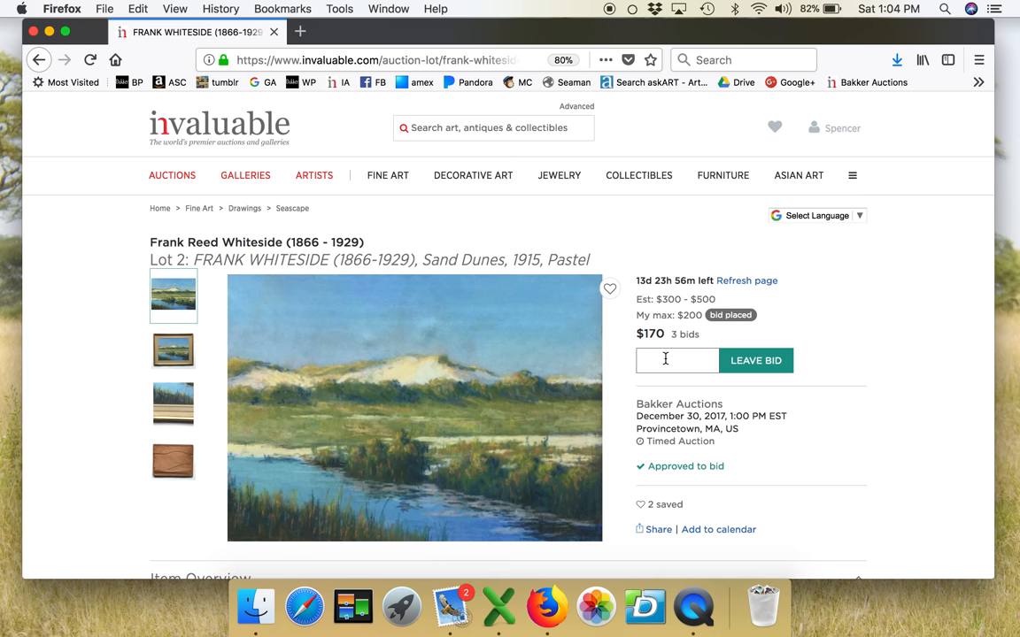
pyautogui.write('500')
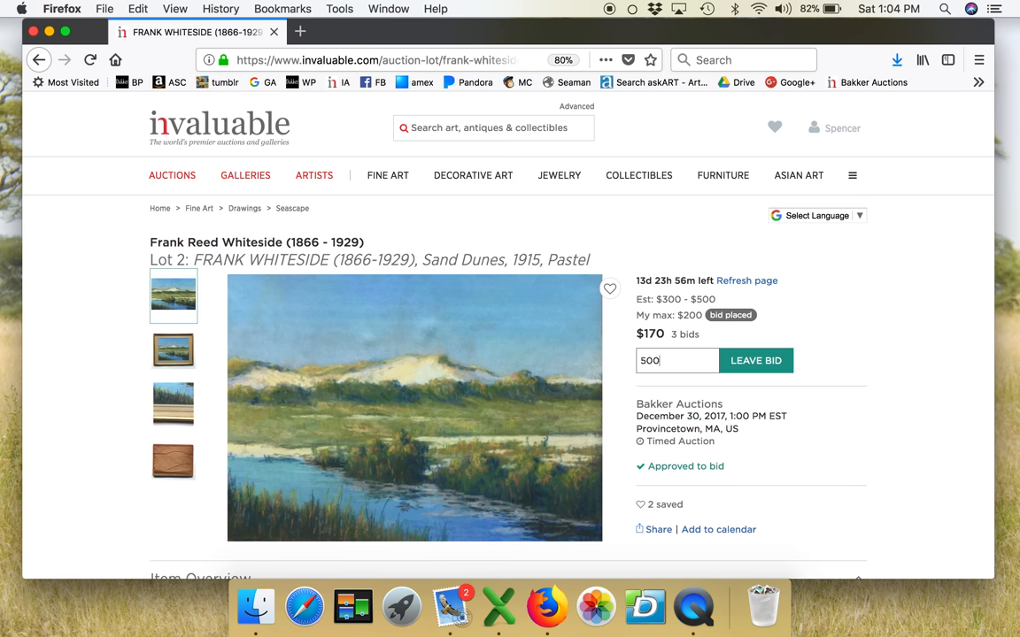
pyautogui.click(754, 362)
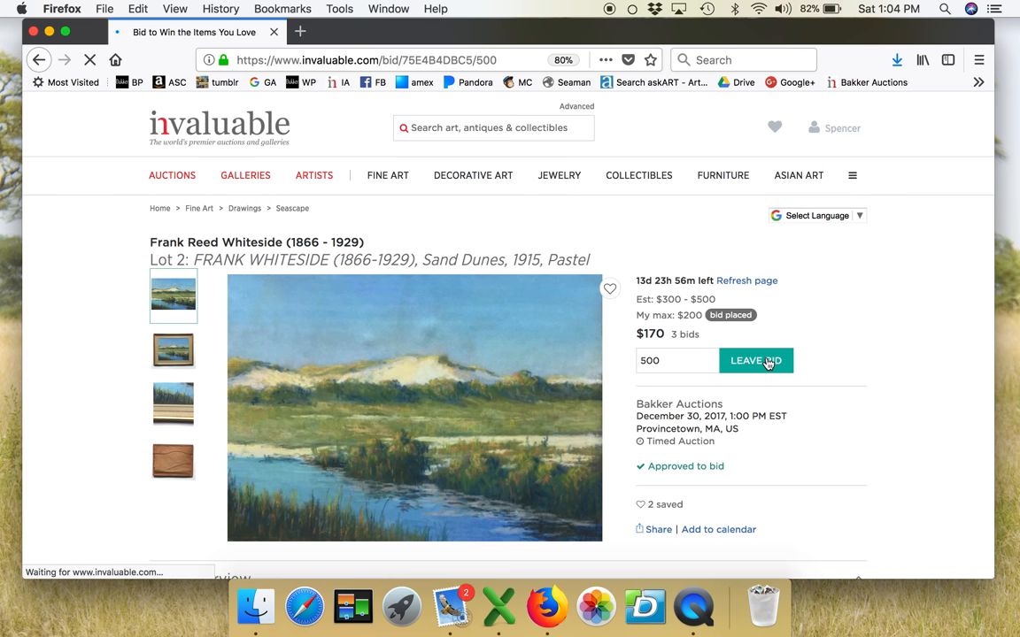
# Step: Update the total for the $500 bid ($125 premium, $625 total) and edit the max bid toward 5000
pyautogui.click(756, 361)
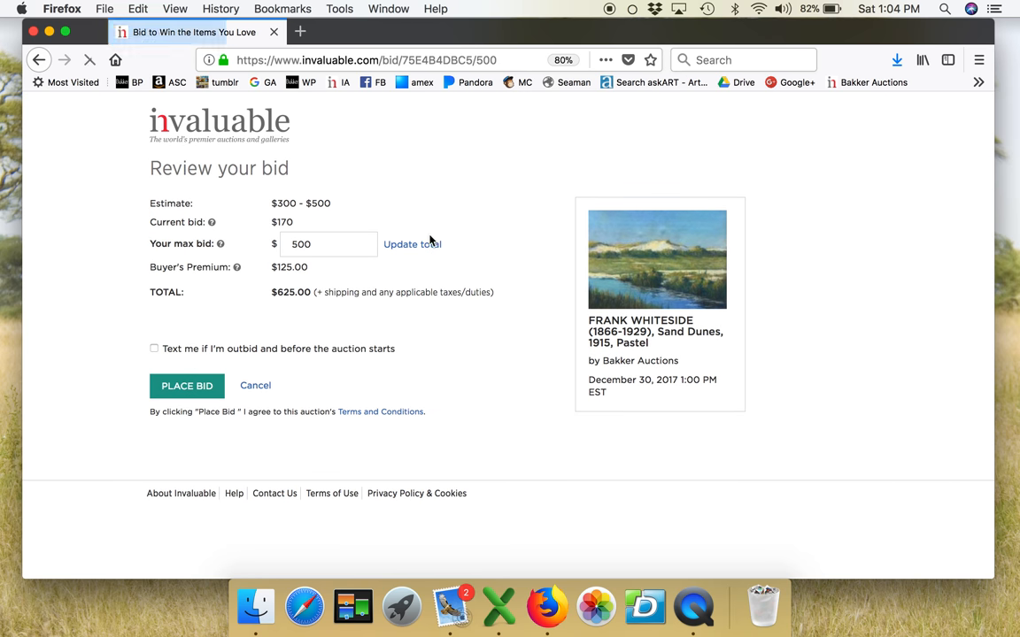
pyautogui.click(329, 244)
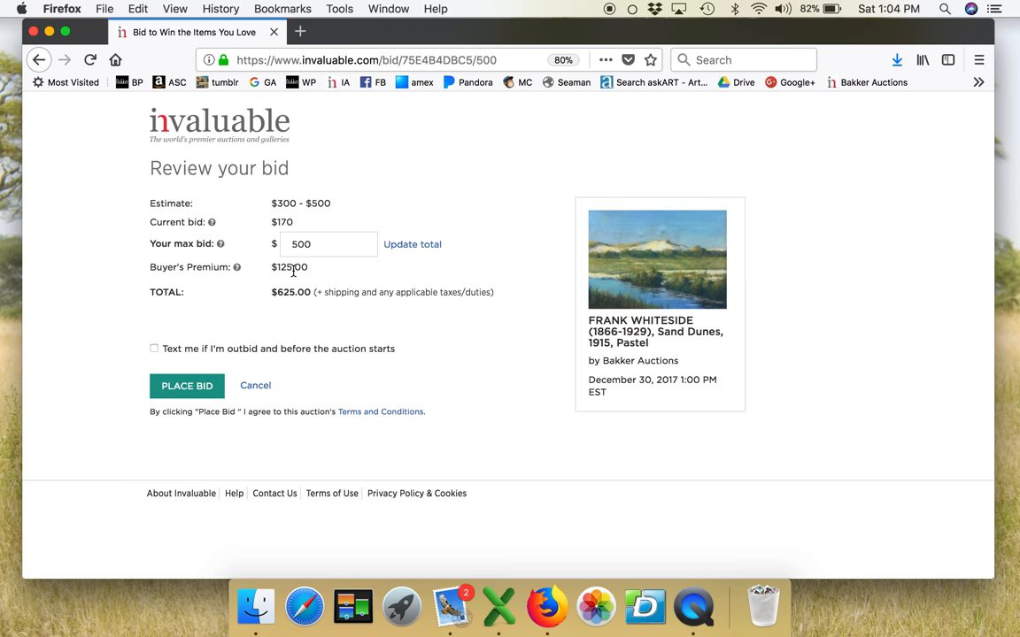
pyautogui.moveTo(318, 329)
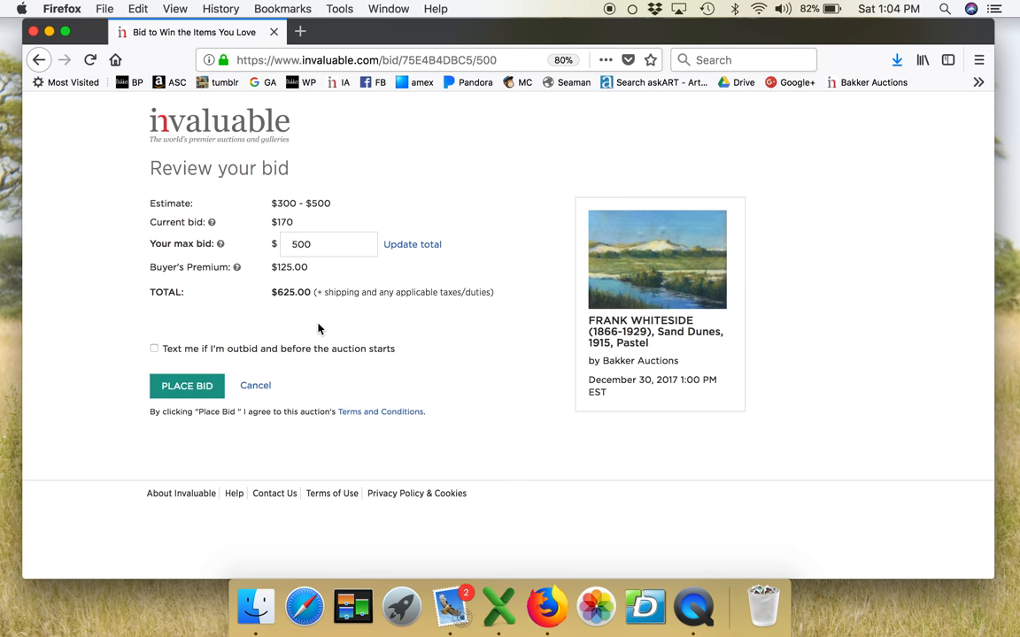
pyautogui.click(328, 245)
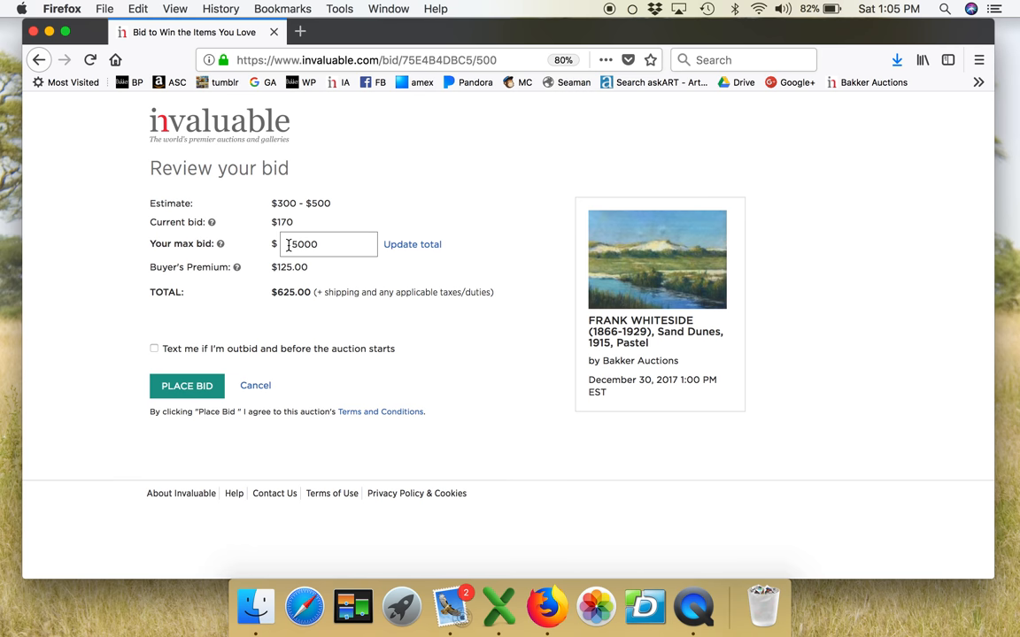
pyautogui.click(330, 245)
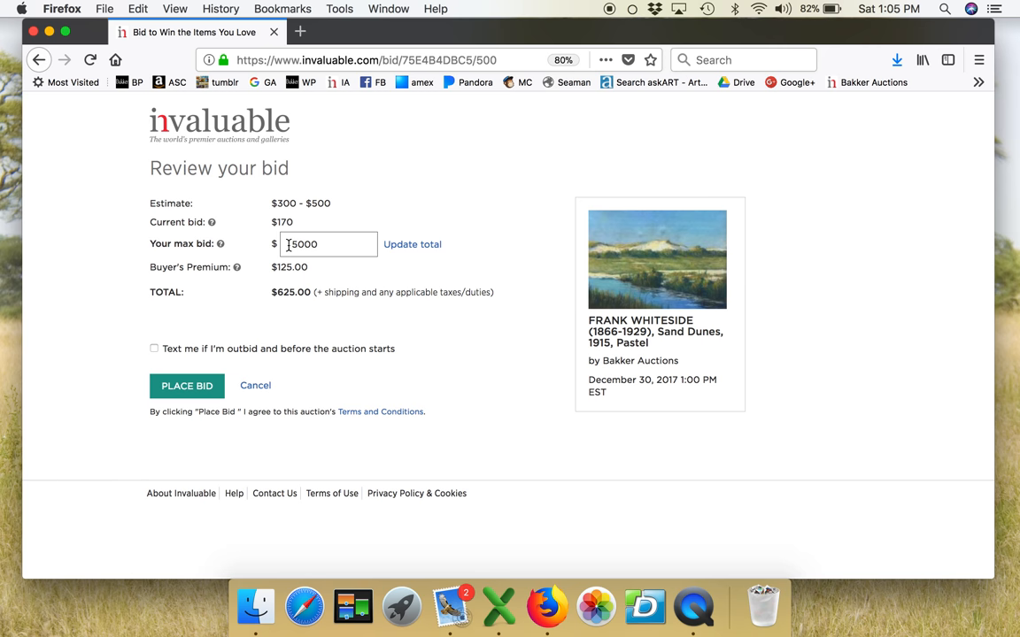
pyautogui.moveTo(145, 345)
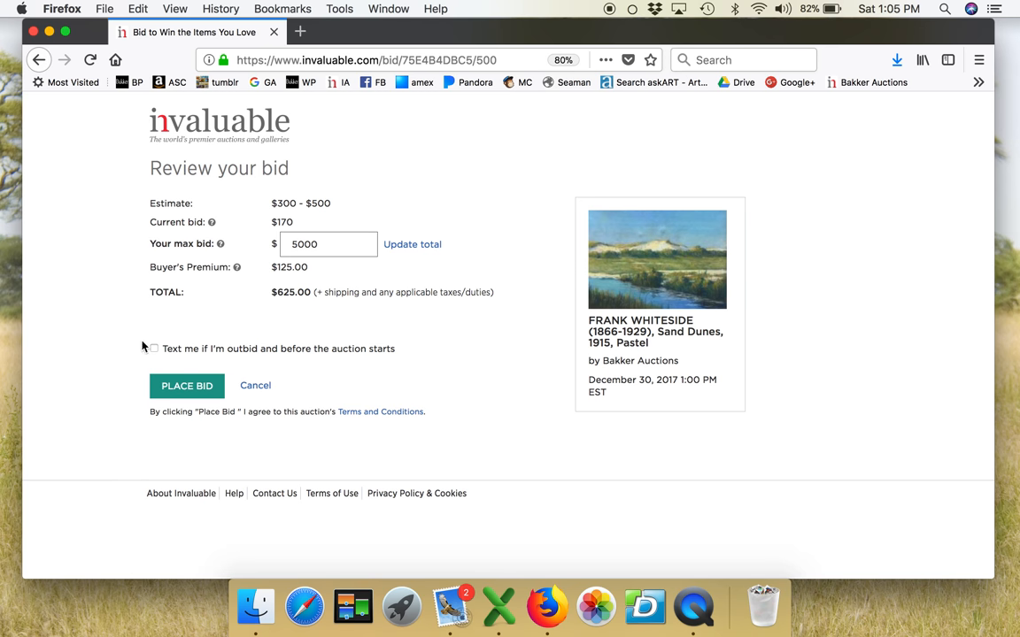
# Step: Turn on text alerts with a country and phone number 50823 before placing the $5,000 max bid
pyautogui.click(153, 347)
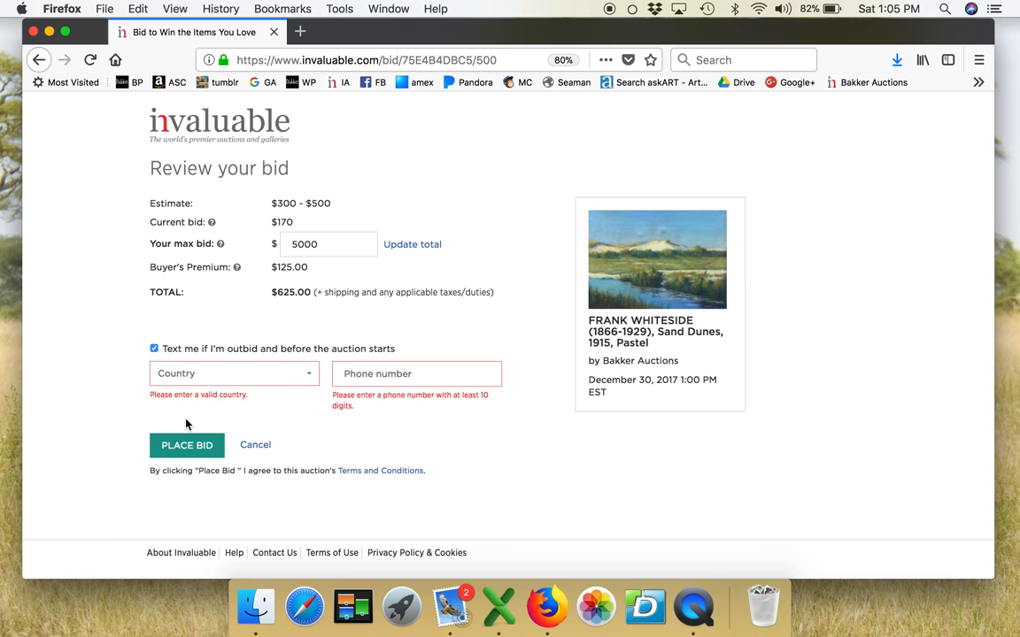
pyautogui.click(234, 372)
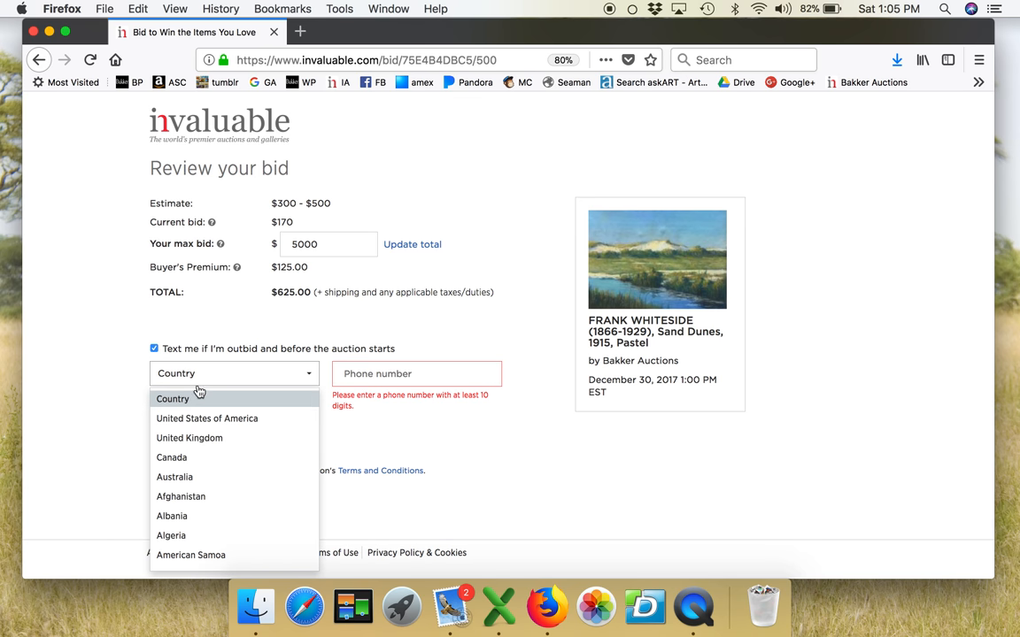
pyautogui.click(205, 418)
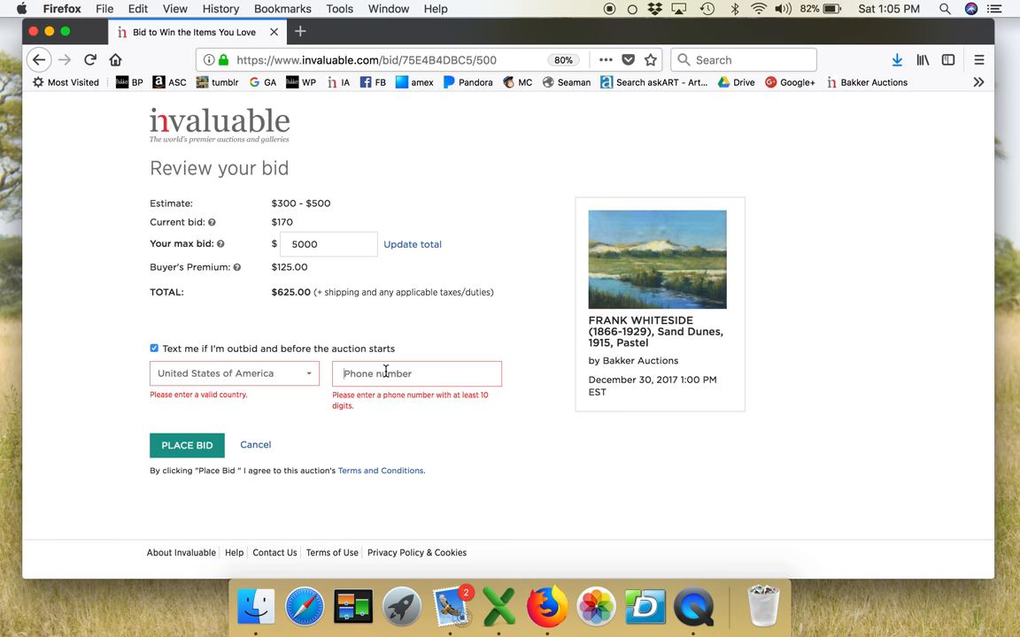
pyautogui.write('50823')
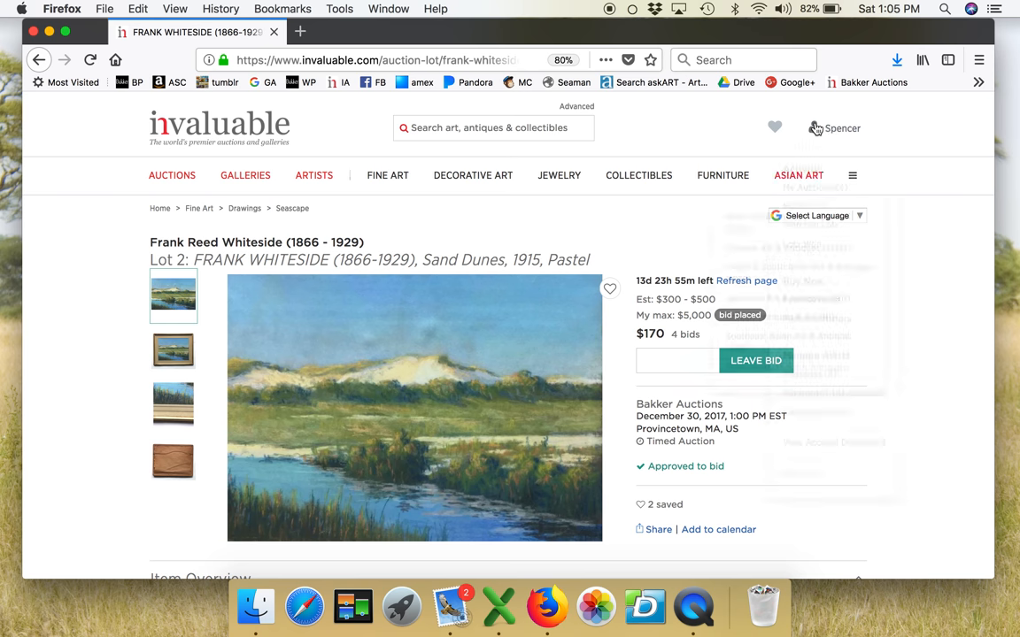
# Step: View My Bids, showing the Frank Whiteside Sand Dunes lot as High Bidder at $5,000
pyautogui.click(799, 205)
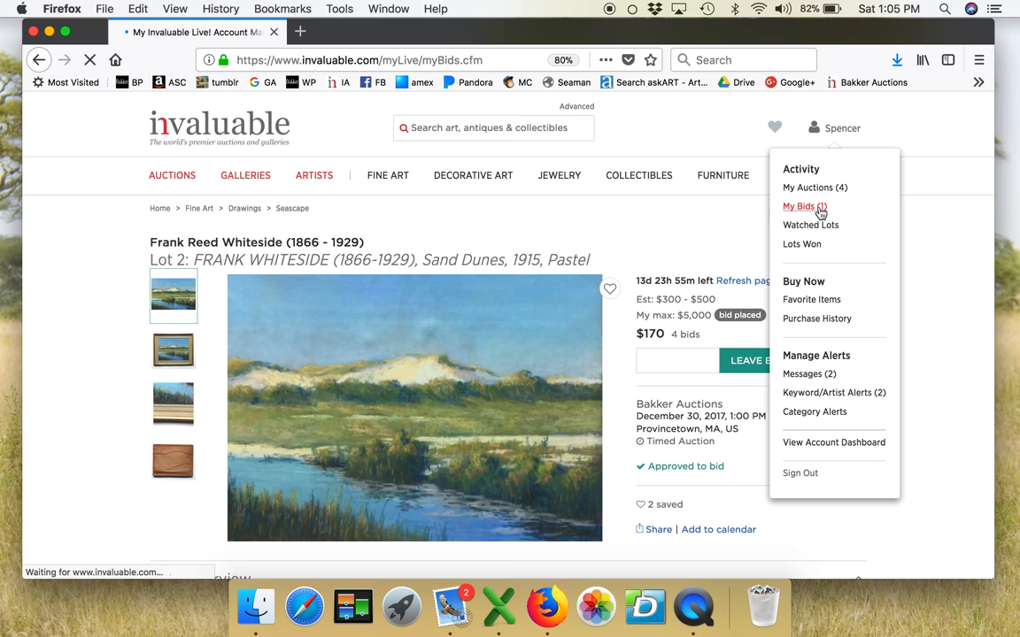
pyautogui.click(798, 206)
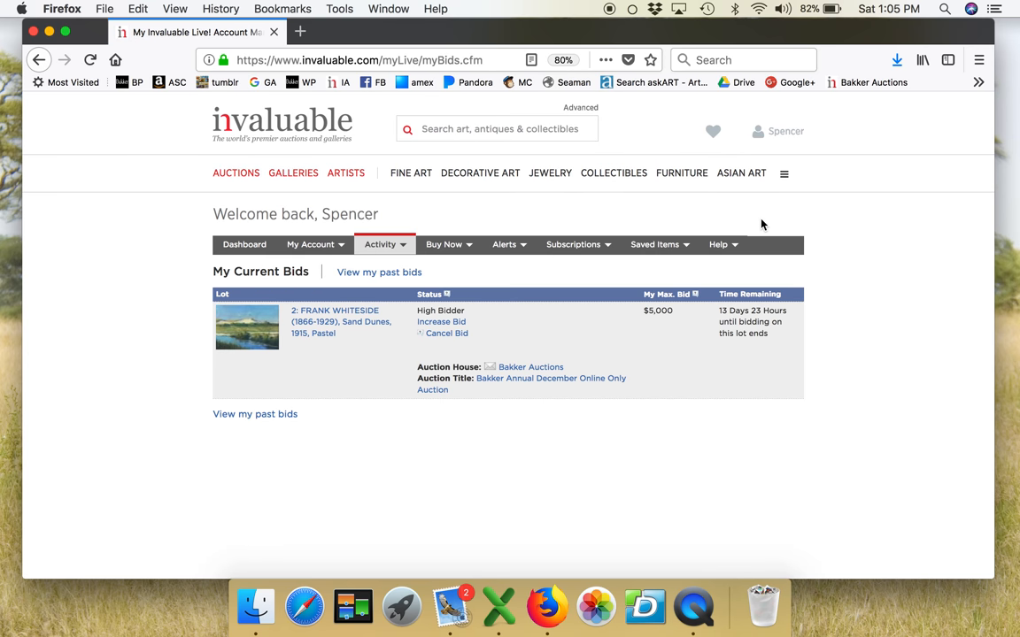
pyautogui.moveTo(550, 320)
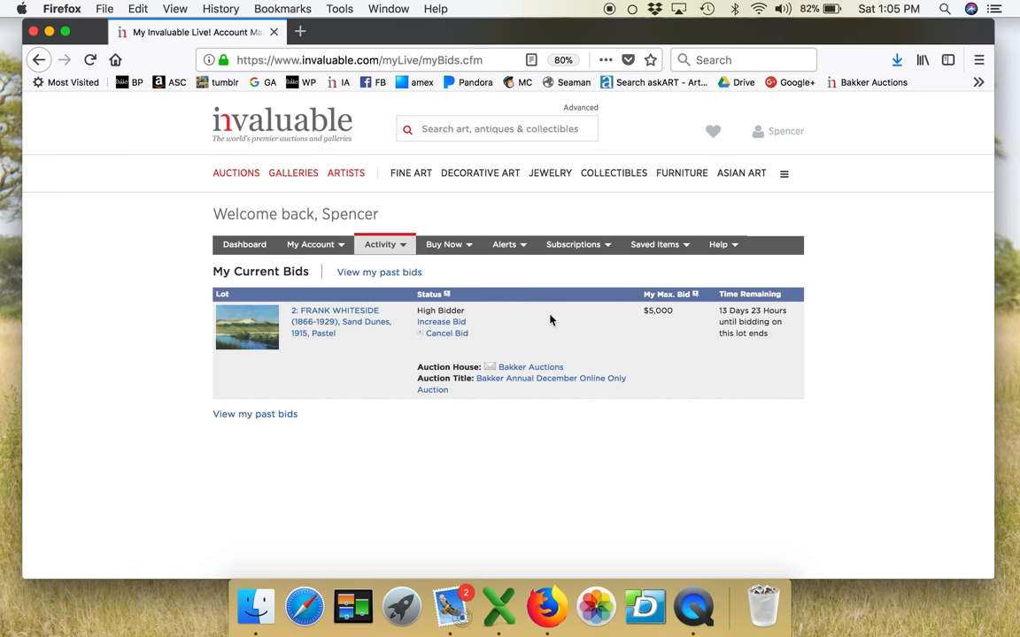
pyautogui.moveTo(630, 325)
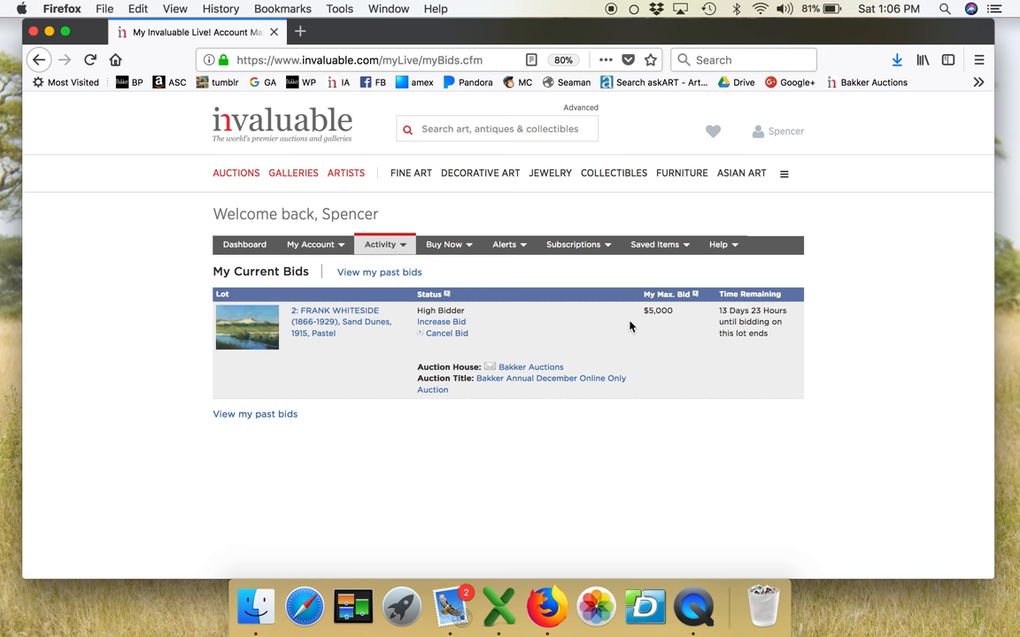
pyautogui.moveTo(442, 333)
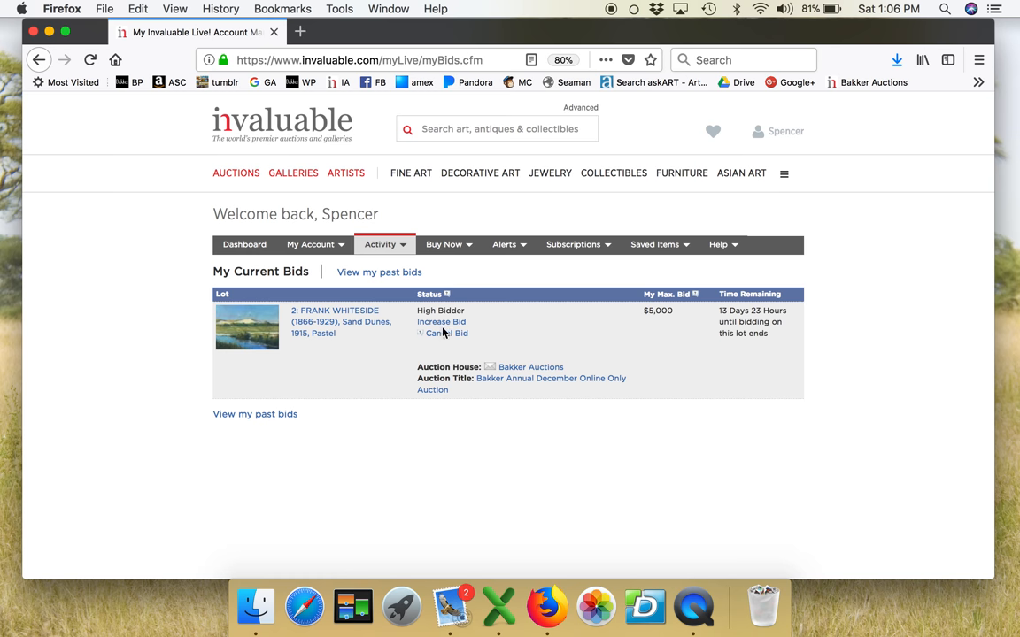
# Step: Cancel the Sand Dunes bid with reason "Other", leaving no current bids
pyautogui.click(446, 333)
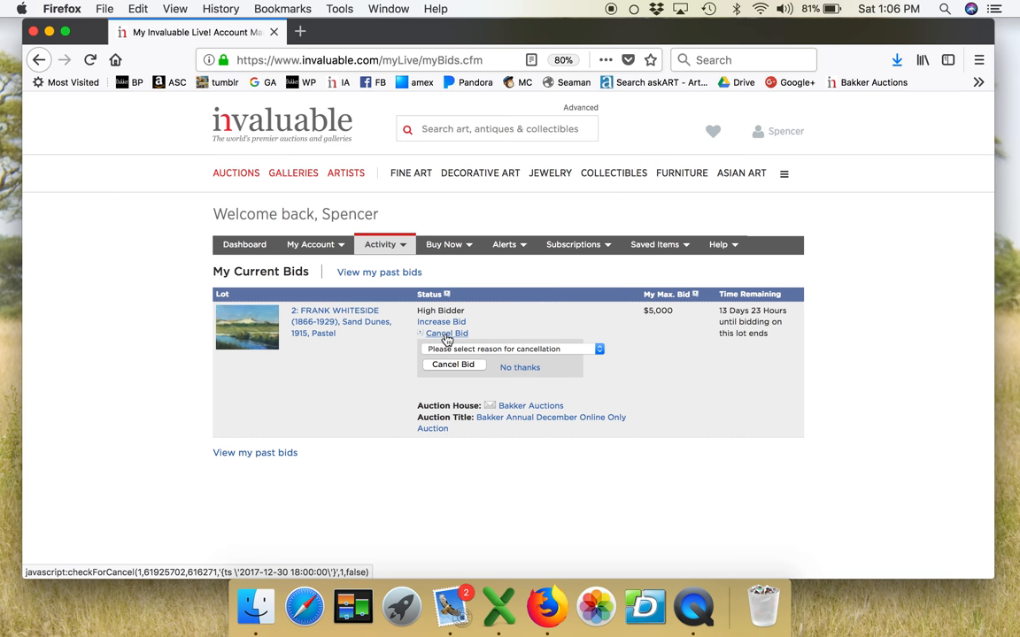
pyautogui.click(512, 347)
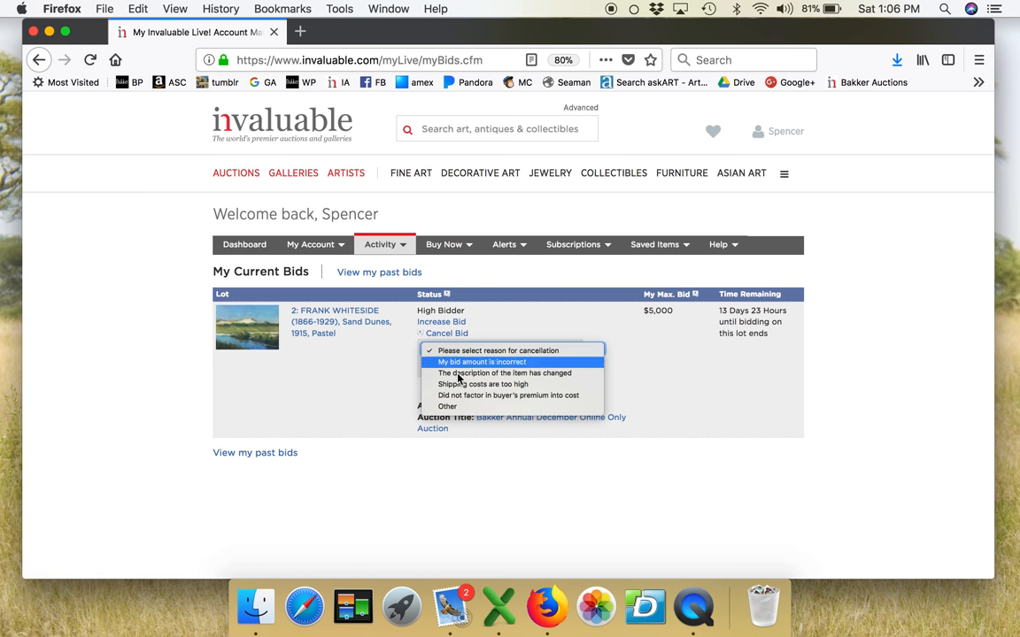
pyautogui.click(446, 405)
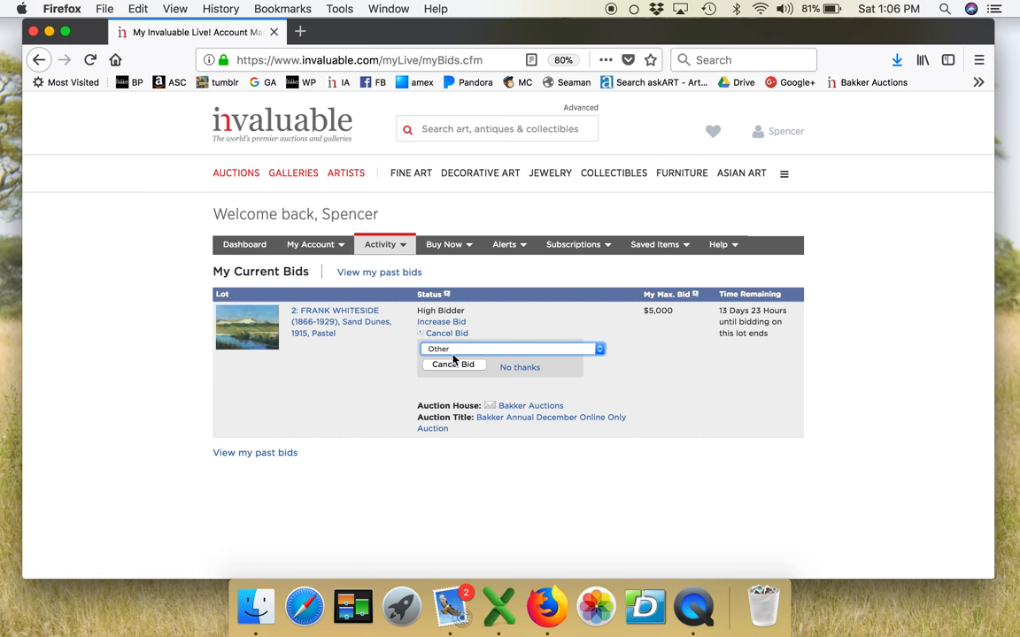
pyautogui.click(453, 364)
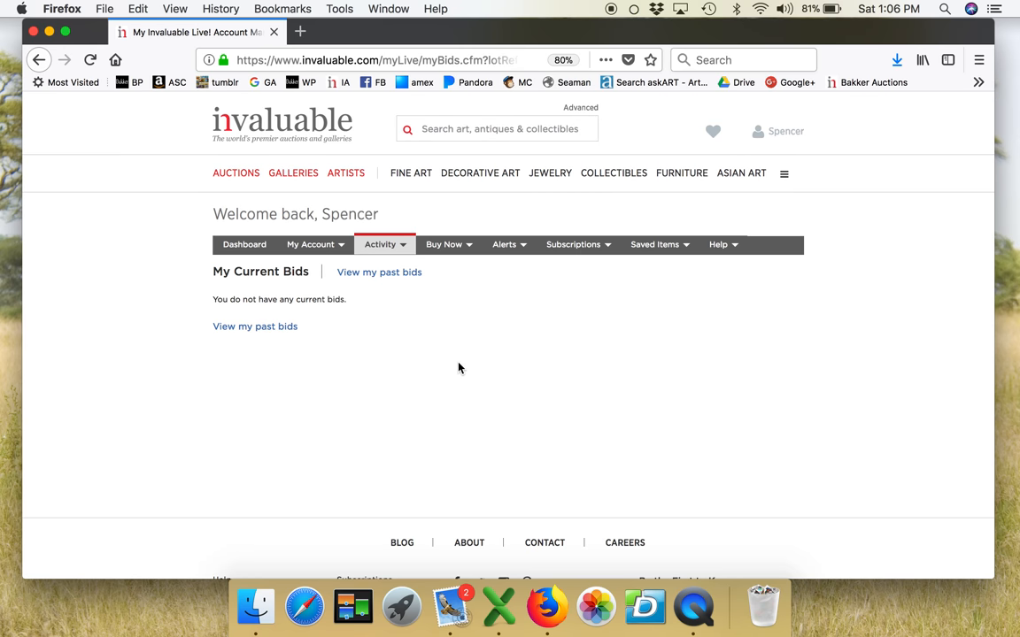
pyautogui.moveTo(783, 124)
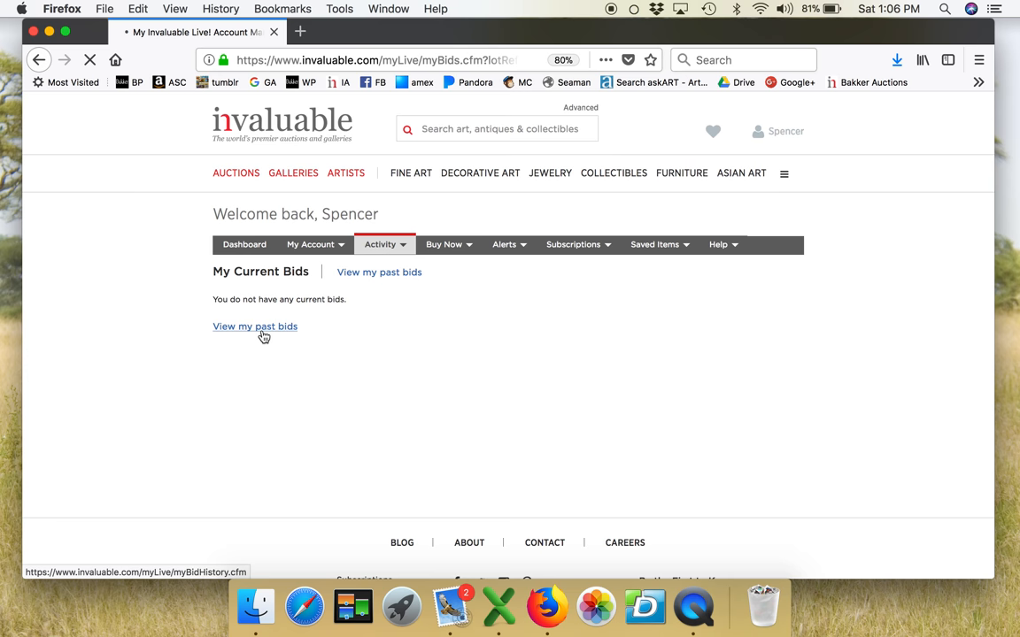
# Step: Review past bids, then view My Auctions listing Kaminski, Bakker and Confucius
pyautogui.click(255, 326)
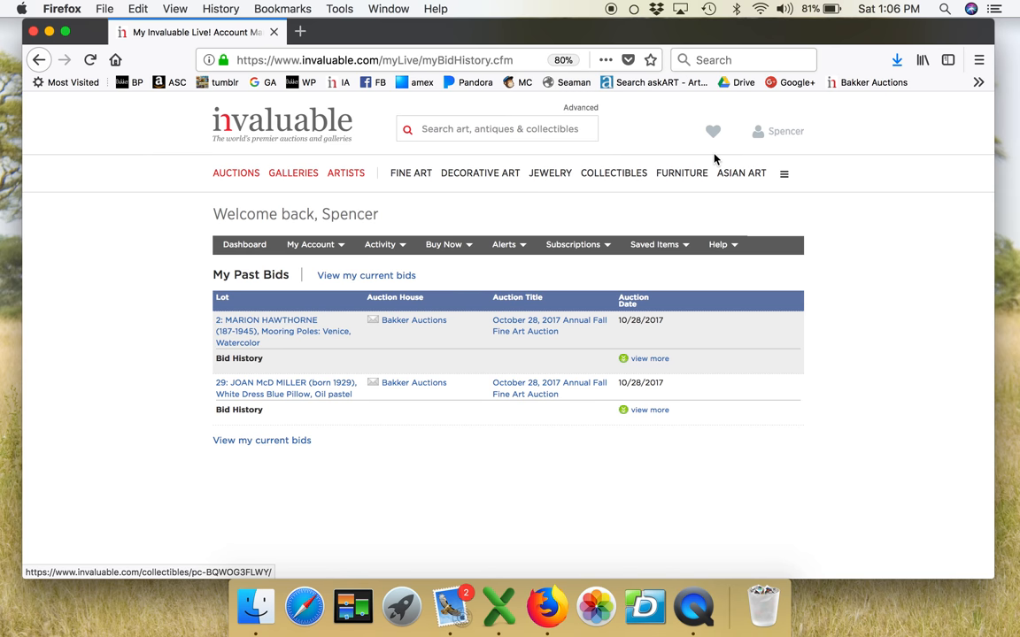
pyautogui.click(785, 131)
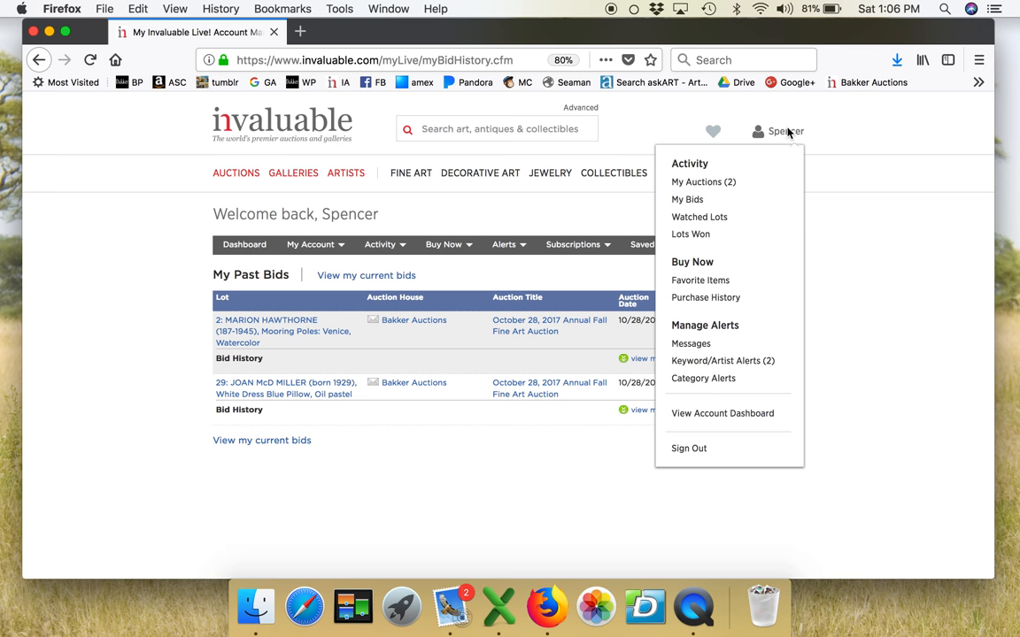
pyautogui.moveTo(702, 181)
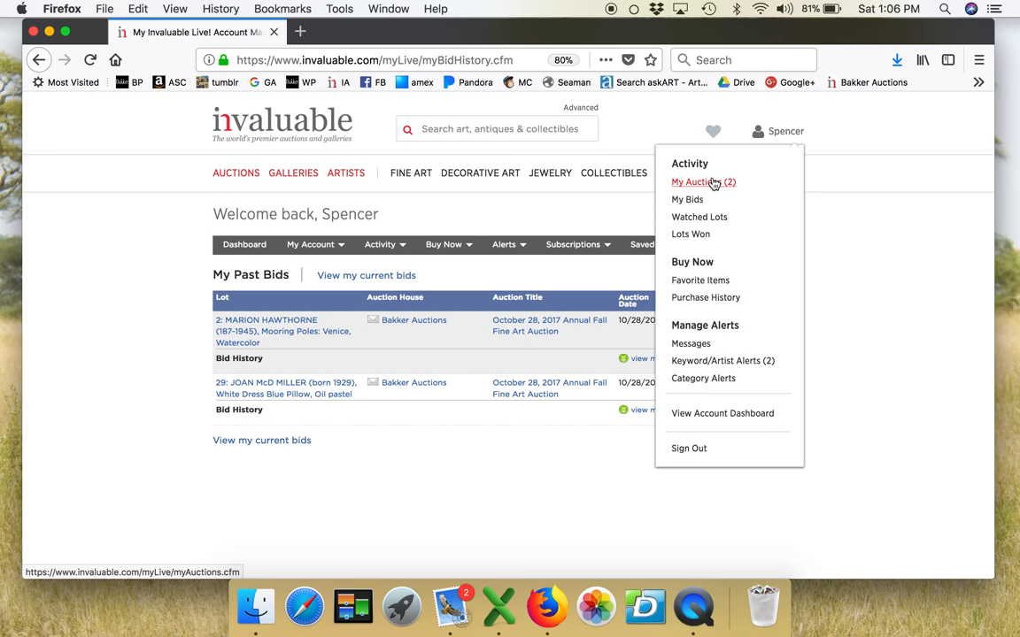
pyautogui.click(698, 180)
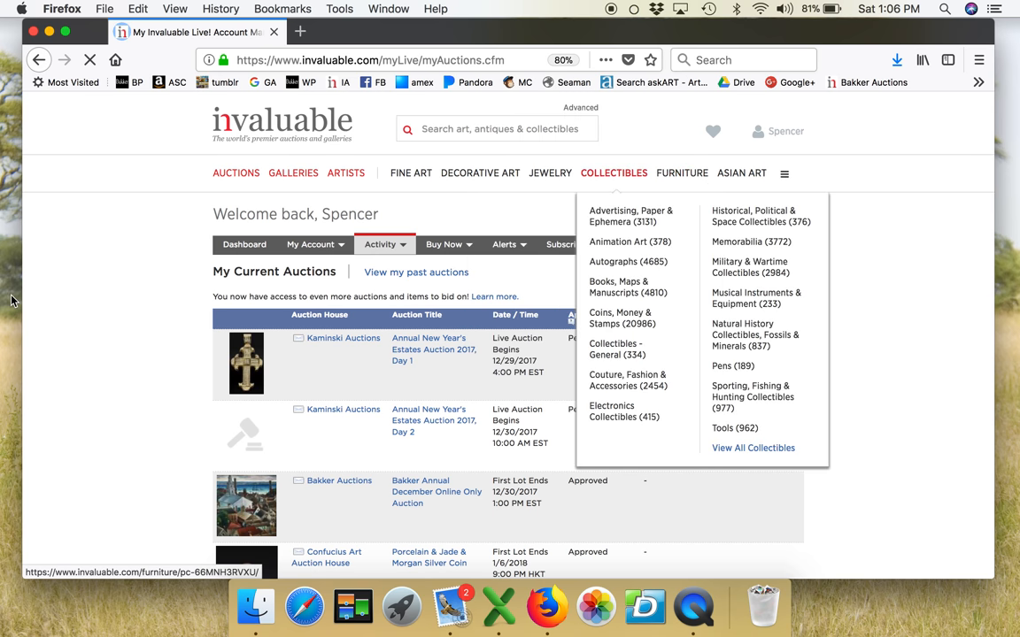
pyautogui.moveTo(426, 460)
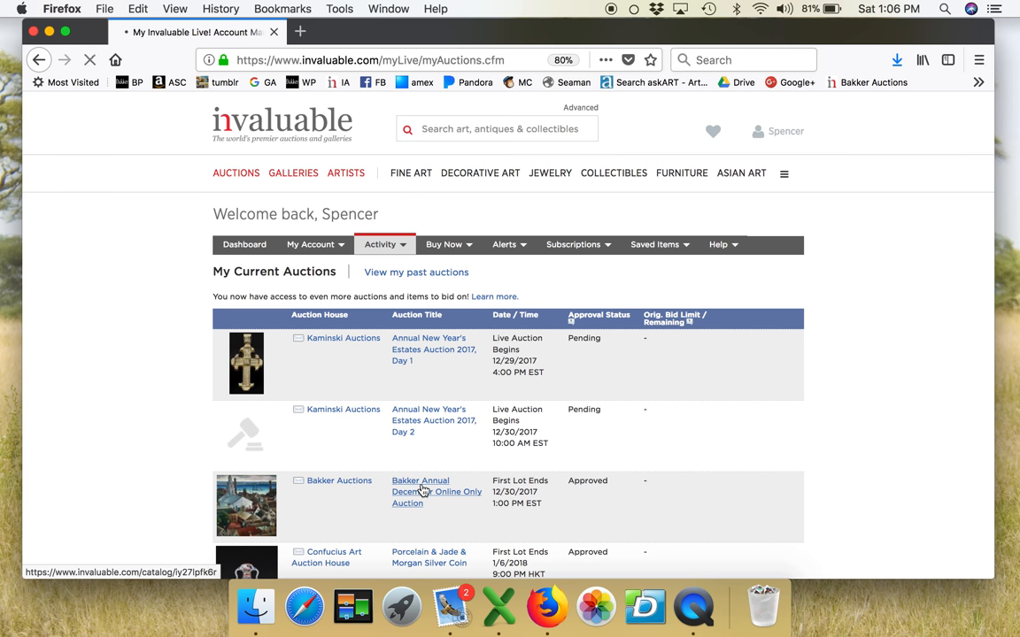
# Step: Reach Lot 2, Frank Whiteside's Sand Dunes, via the Bakker December catalog, now $150 with 1 bid
pyautogui.click(432, 492)
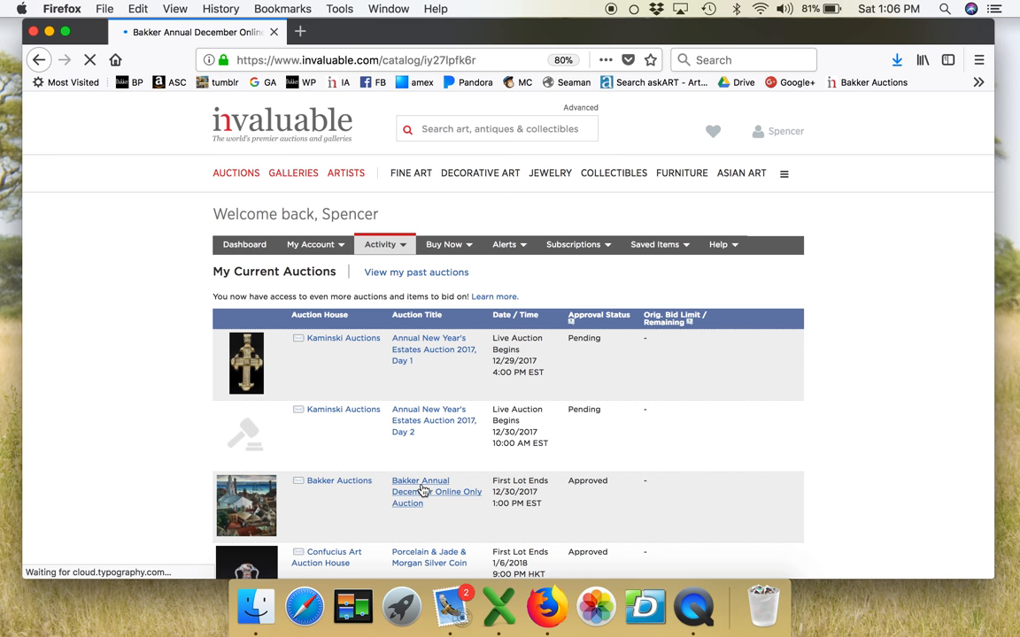
pyautogui.click(435, 493)
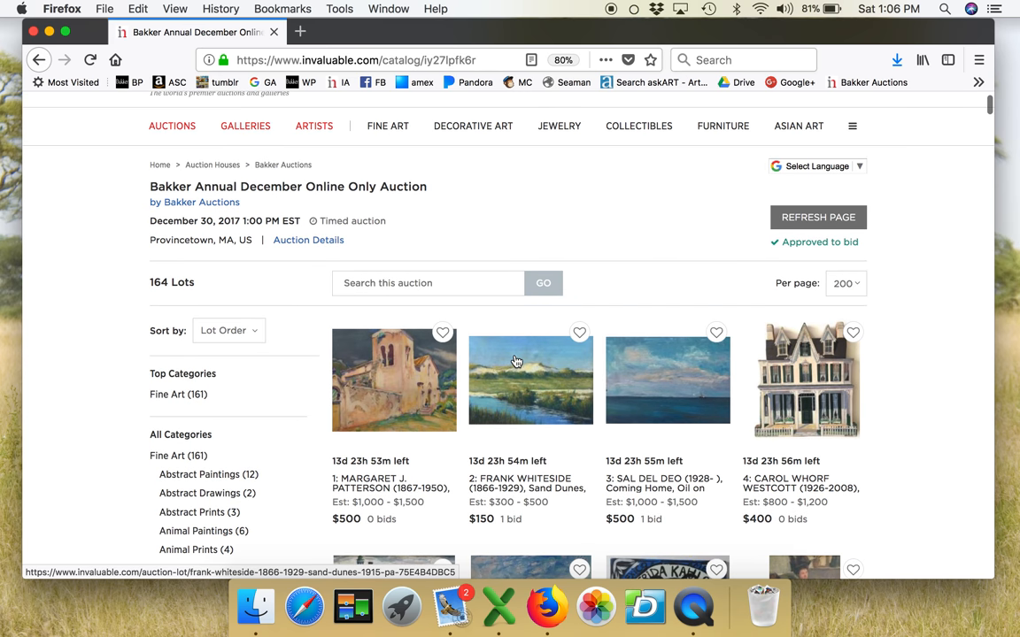
pyautogui.click(531, 380)
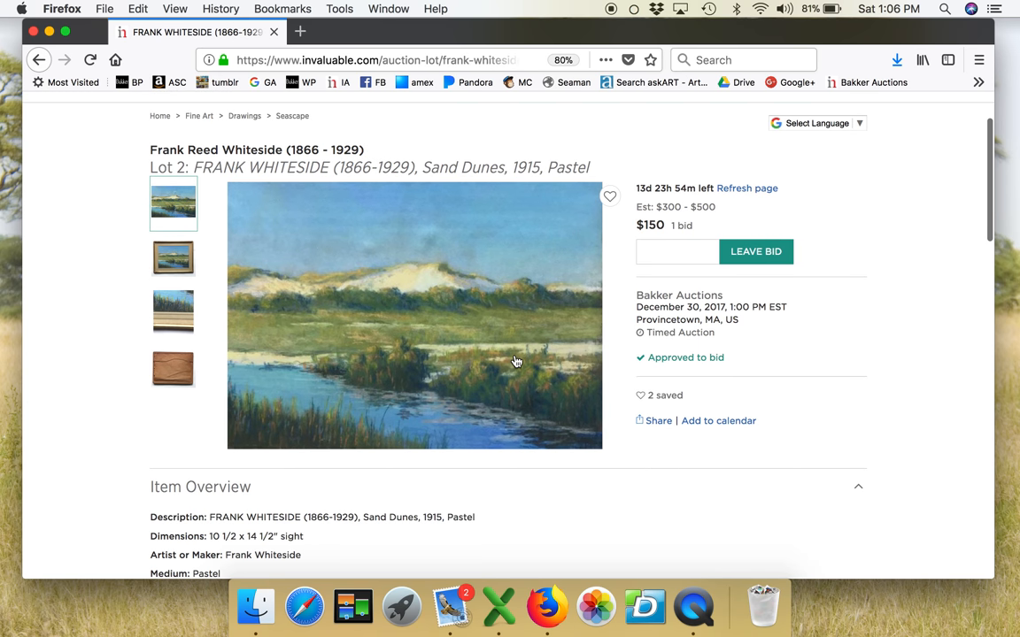
pyautogui.moveTo(687, 315)
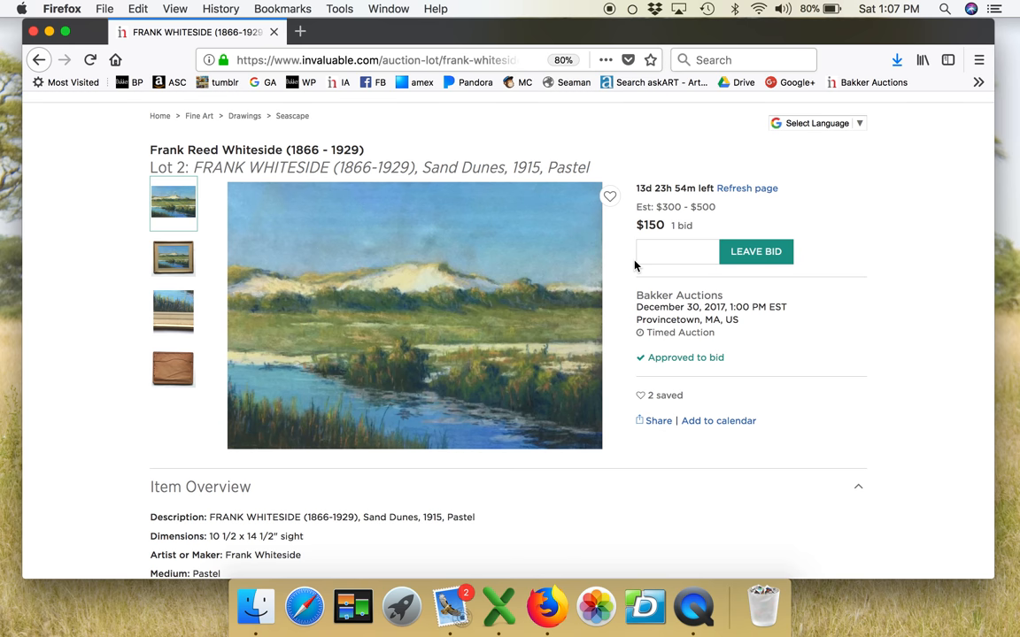
pyautogui.moveTo(619, 319)
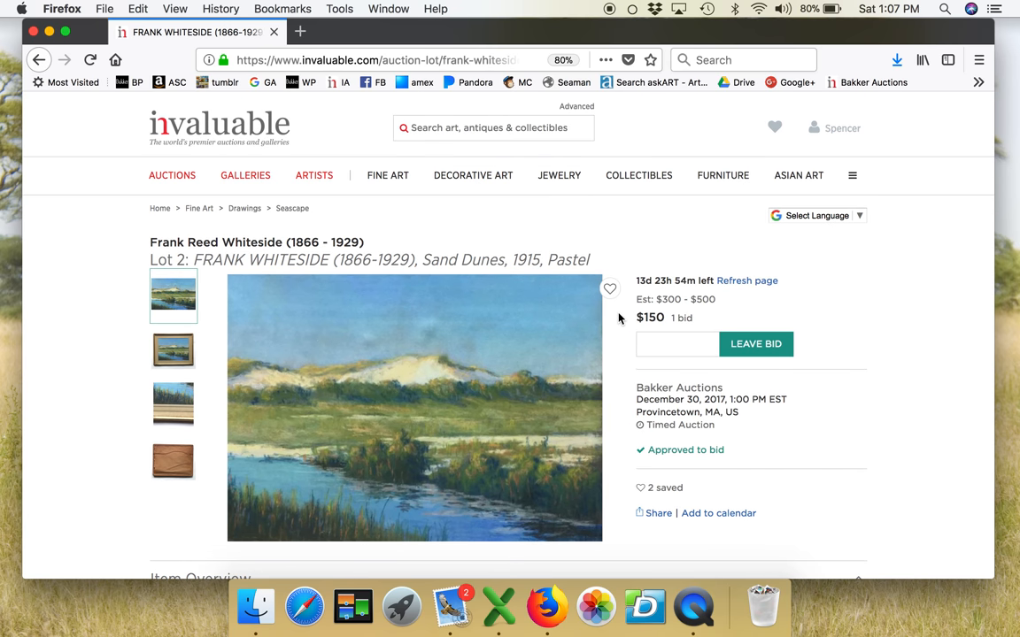
pyautogui.moveTo(804, 467)
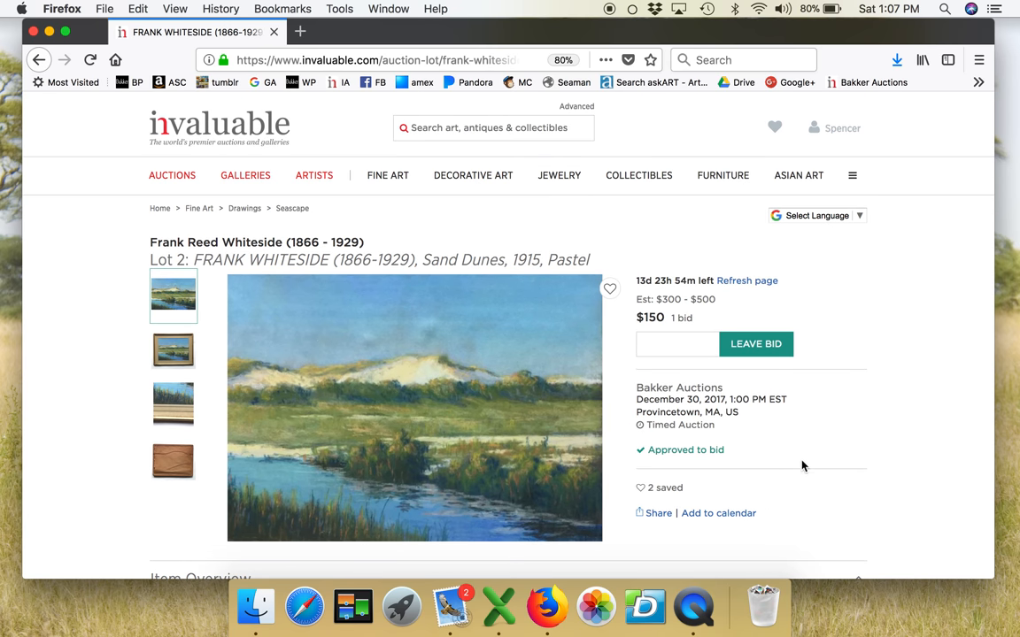
pyautogui.moveTo(800, 474)
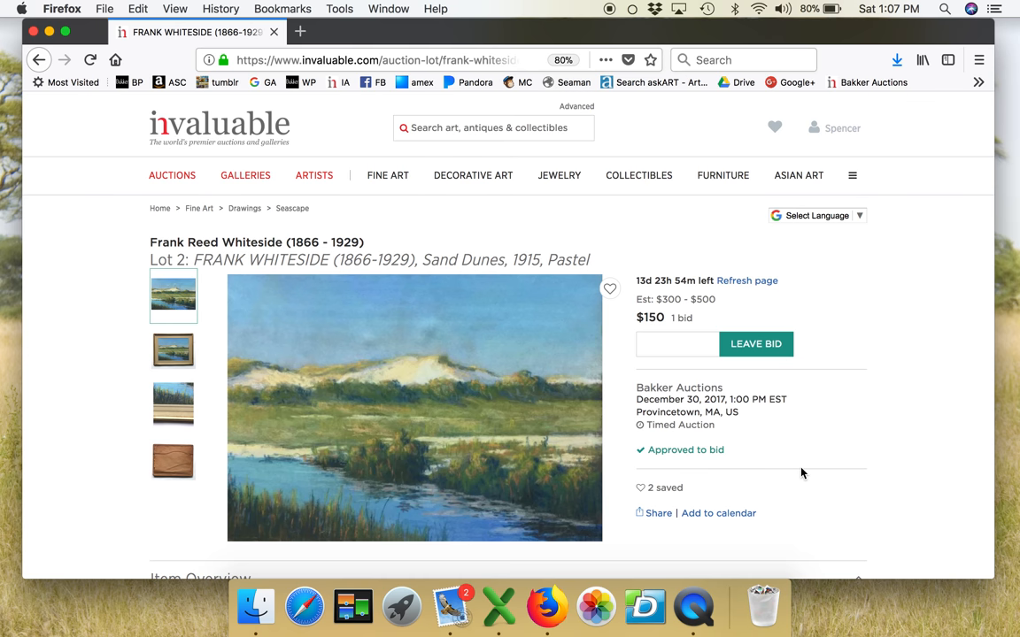
pyautogui.click(796, 176)
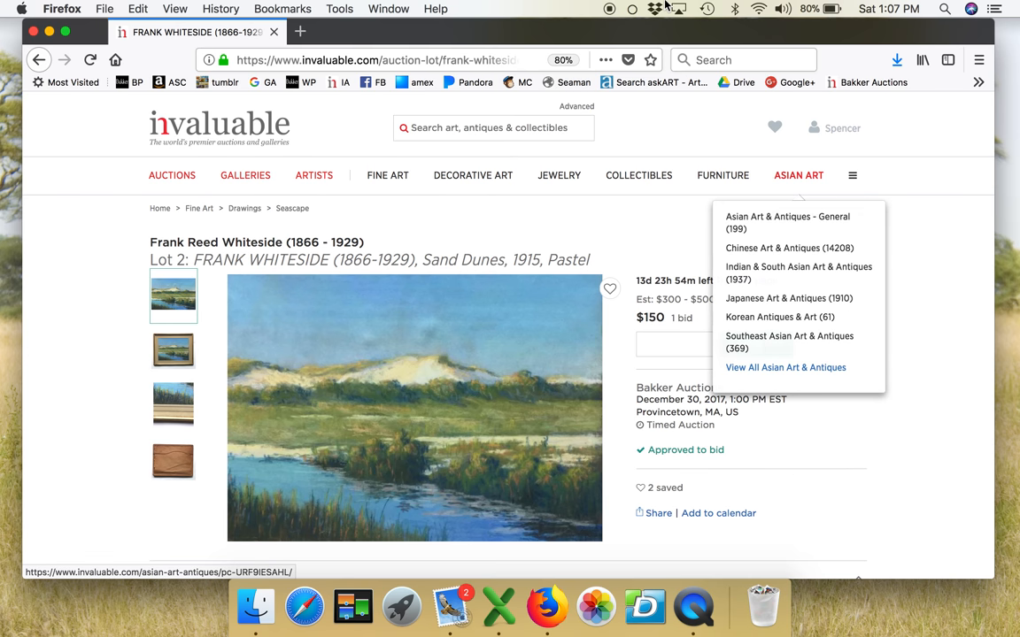